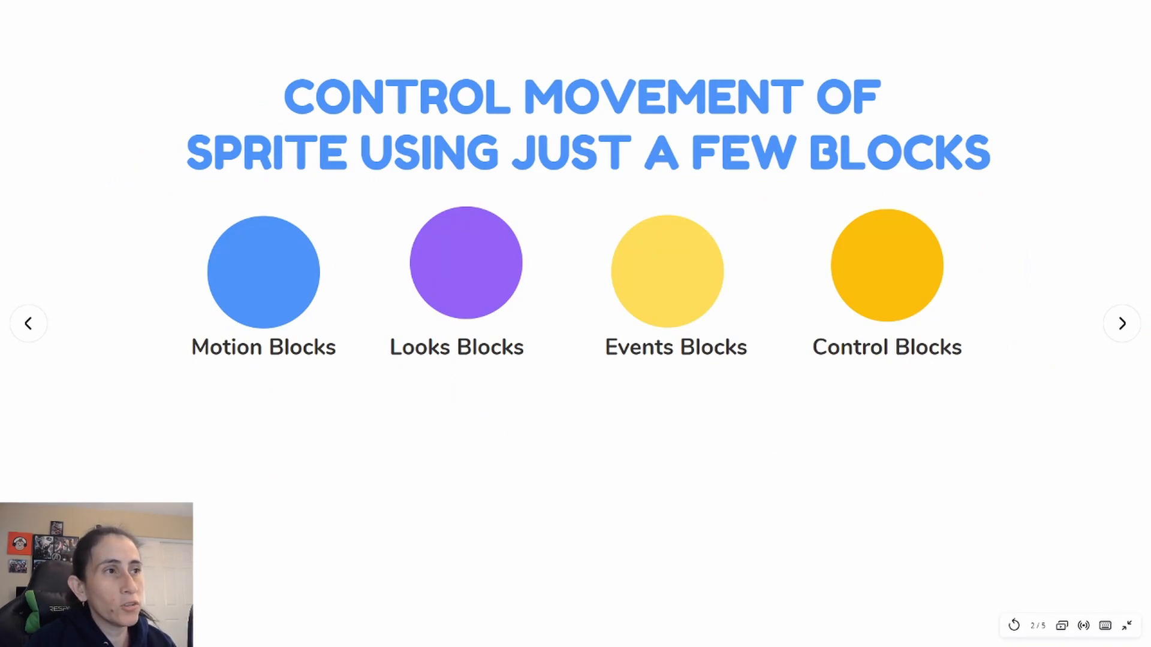
Step: Switch from the slideshow to the Pacman Part 1 project in the Scratch editor
{"action": "left_click", "coordinate": [1121, 322]}
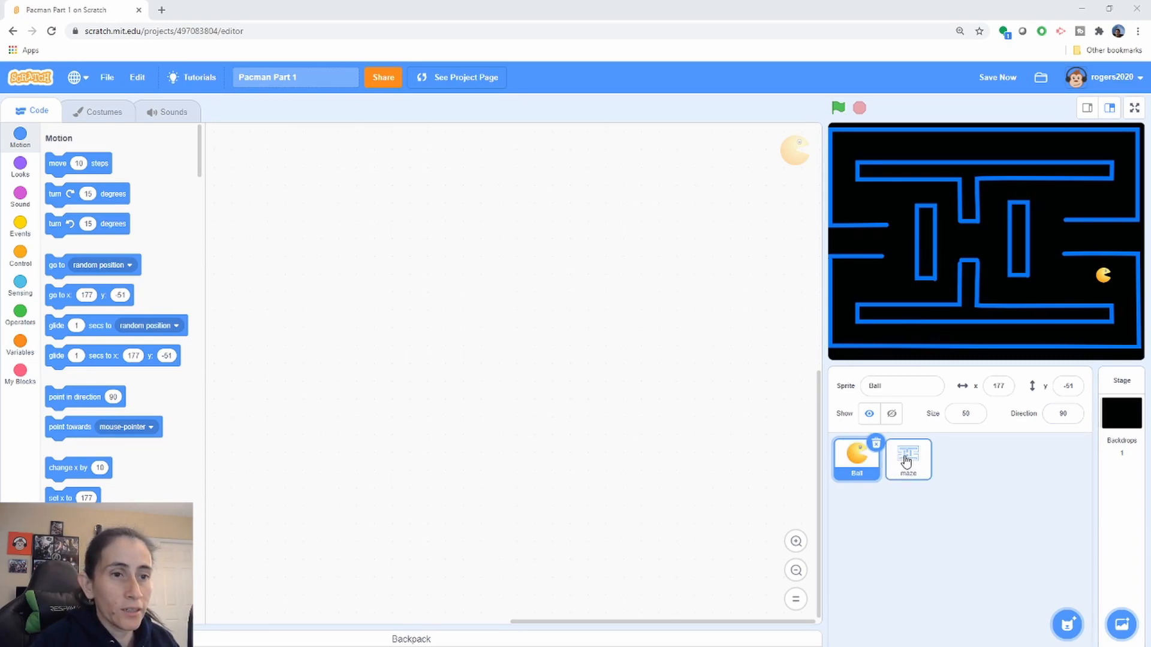
Step: Place the Pac-Man sprite at the maze's bottom-left start, about x -210, y -136
{"action": "left_click", "coordinate": [907, 459]}
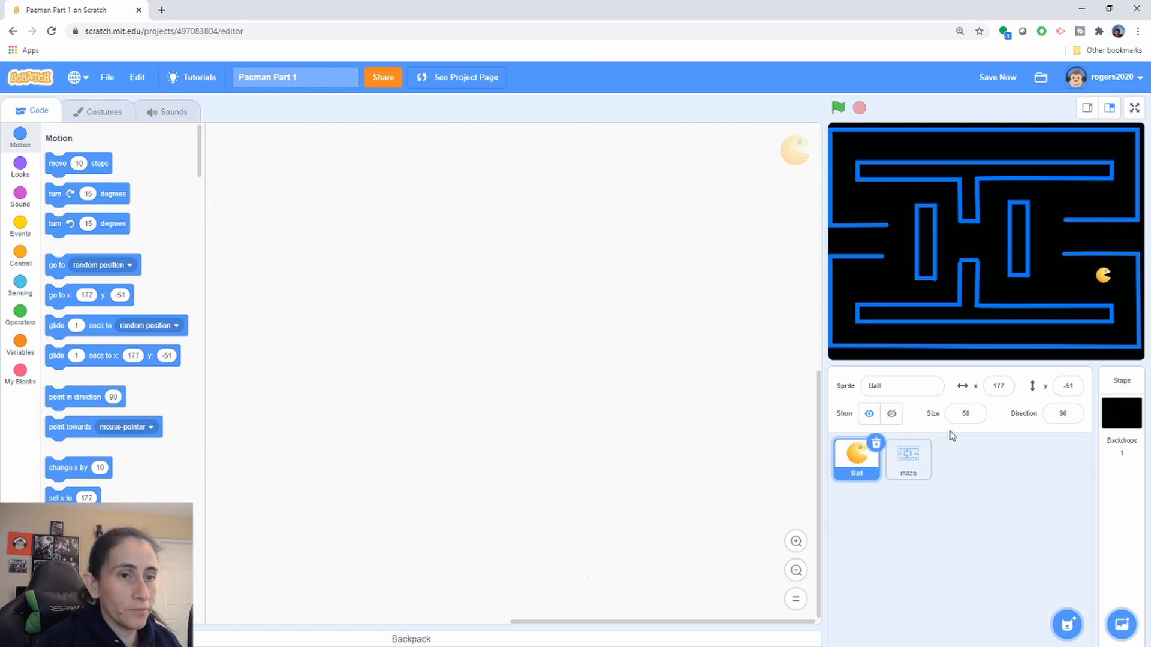
{"action": "left_click", "coordinate": [907, 459]}
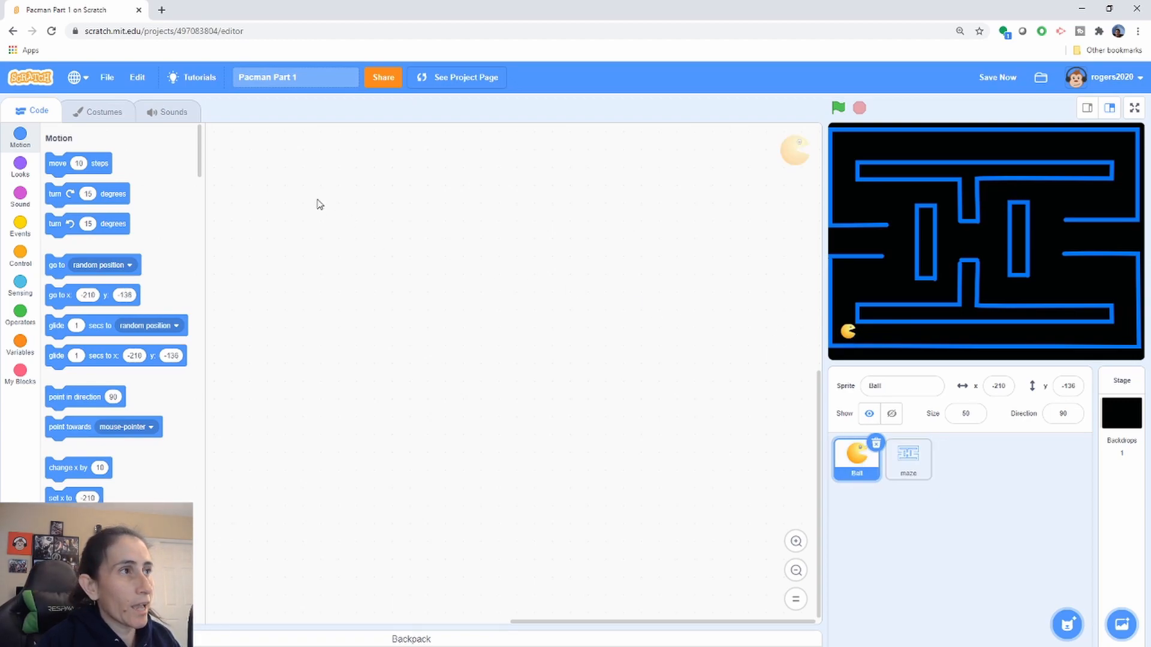
Step: Build a green-flag script that goes to x -211, y -139 and points in direction 90
{"action": "left_click", "coordinate": [20, 225]}
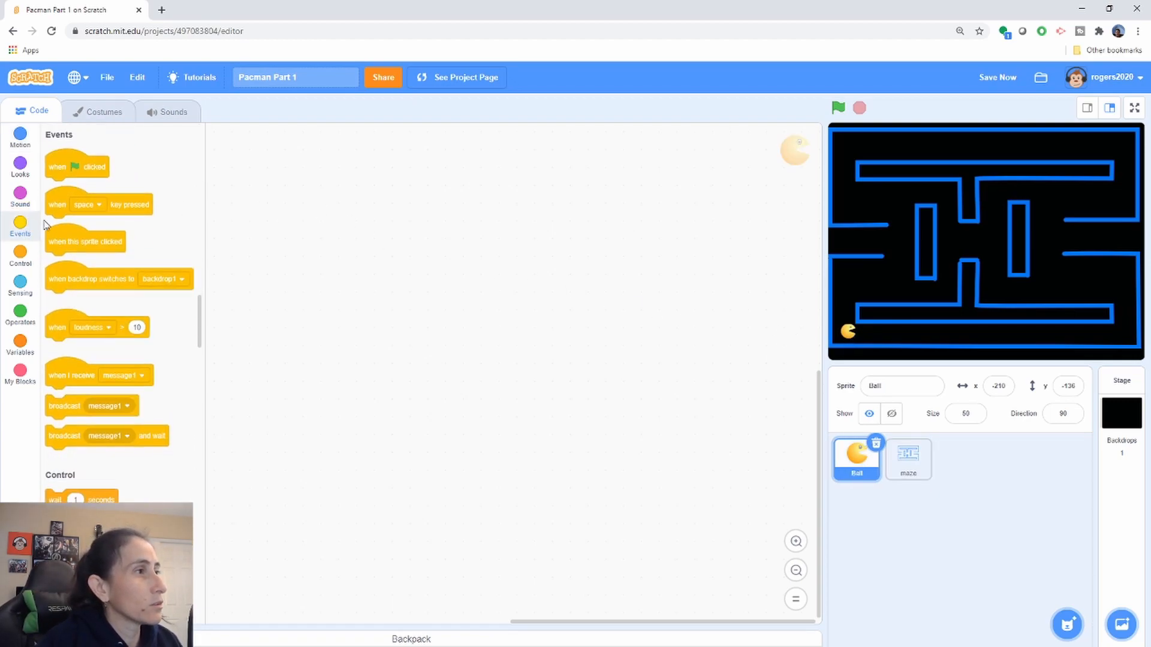
{"action": "left_click_drag", "start_coordinate": [76, 165], "coordinate": [331, 179]}
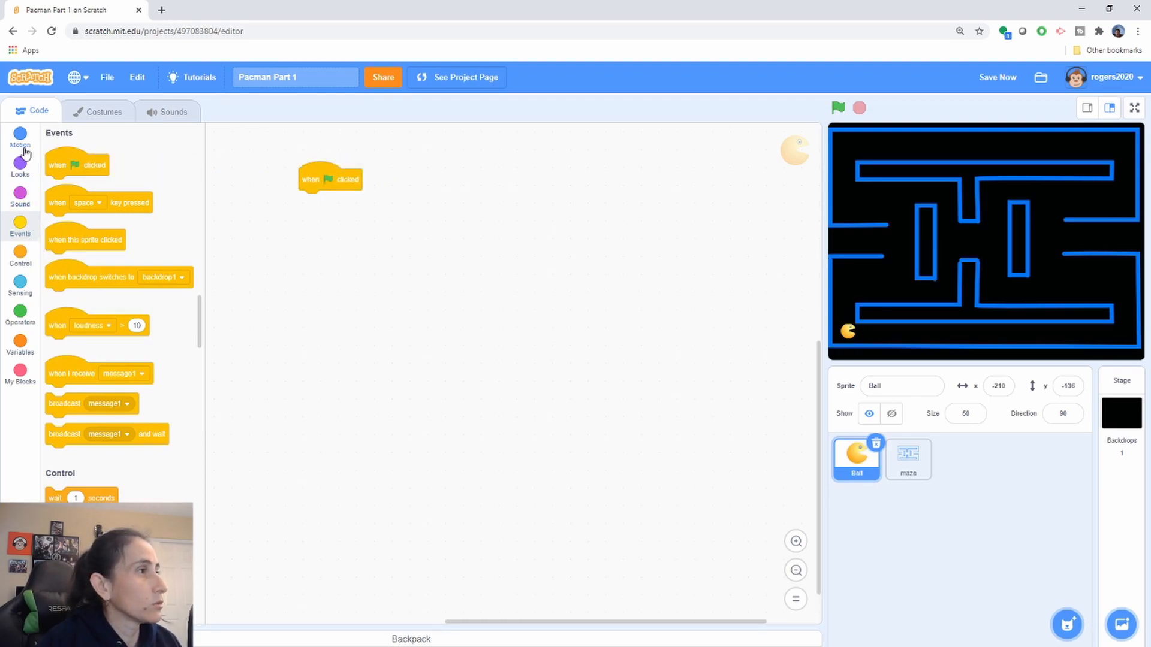
{"action": "left_click", "coordinate": [20, 138]}
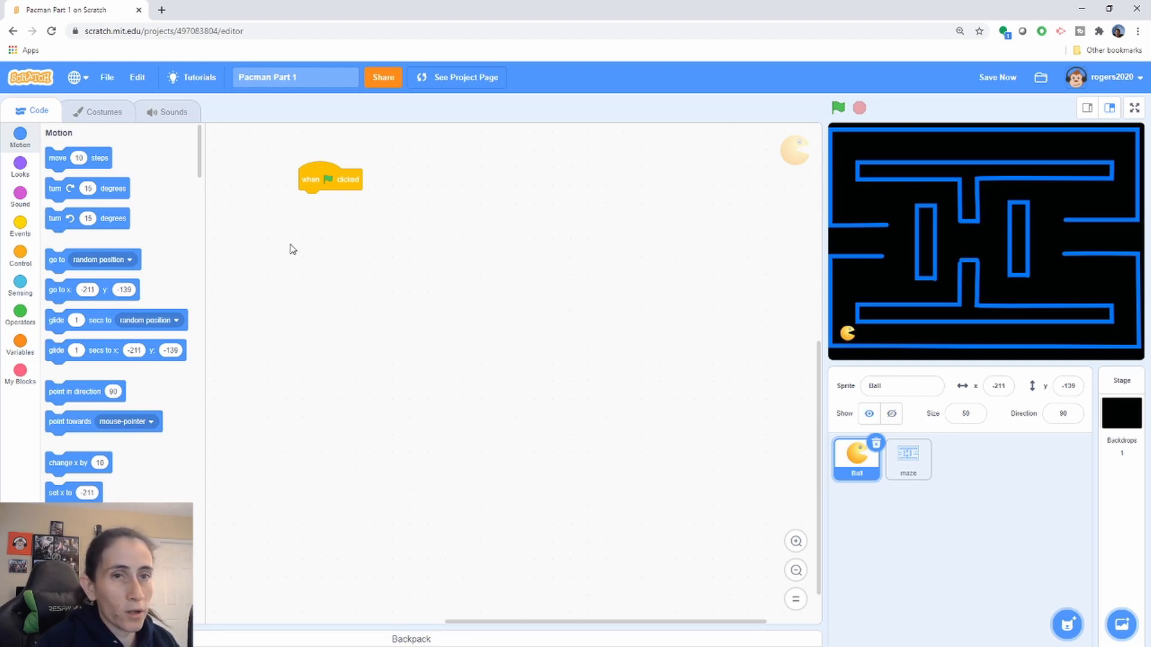
{"action": "mouse_move", "coordinate": [77, 309]}
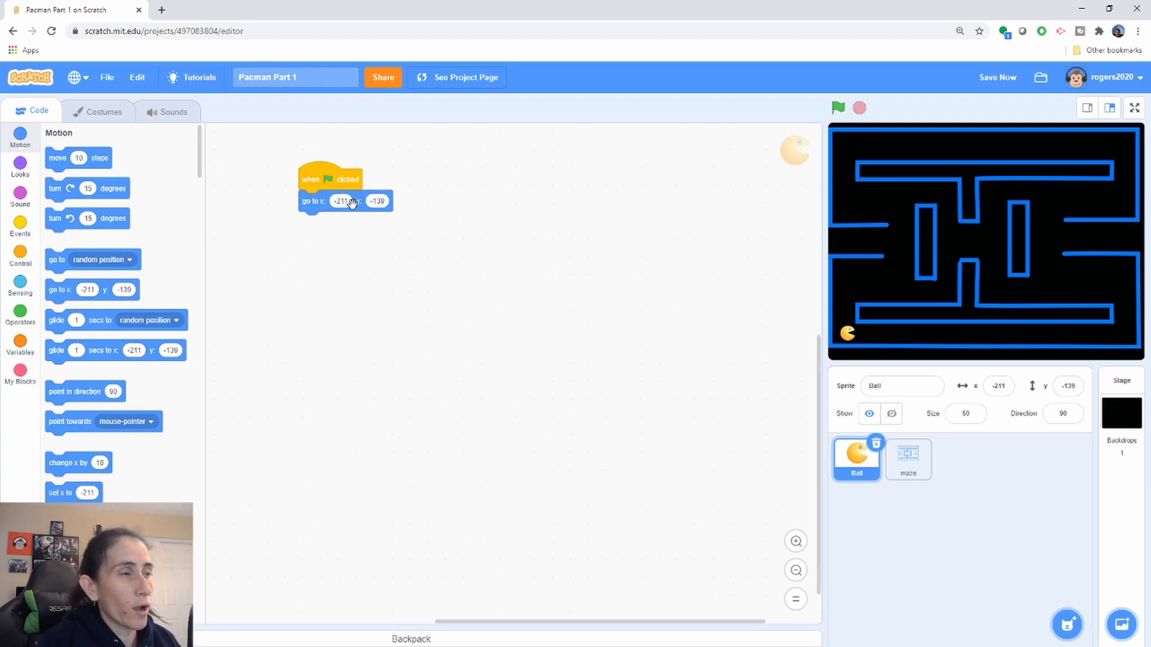
{"action": "left_click", "coordinate": [998, 385]}
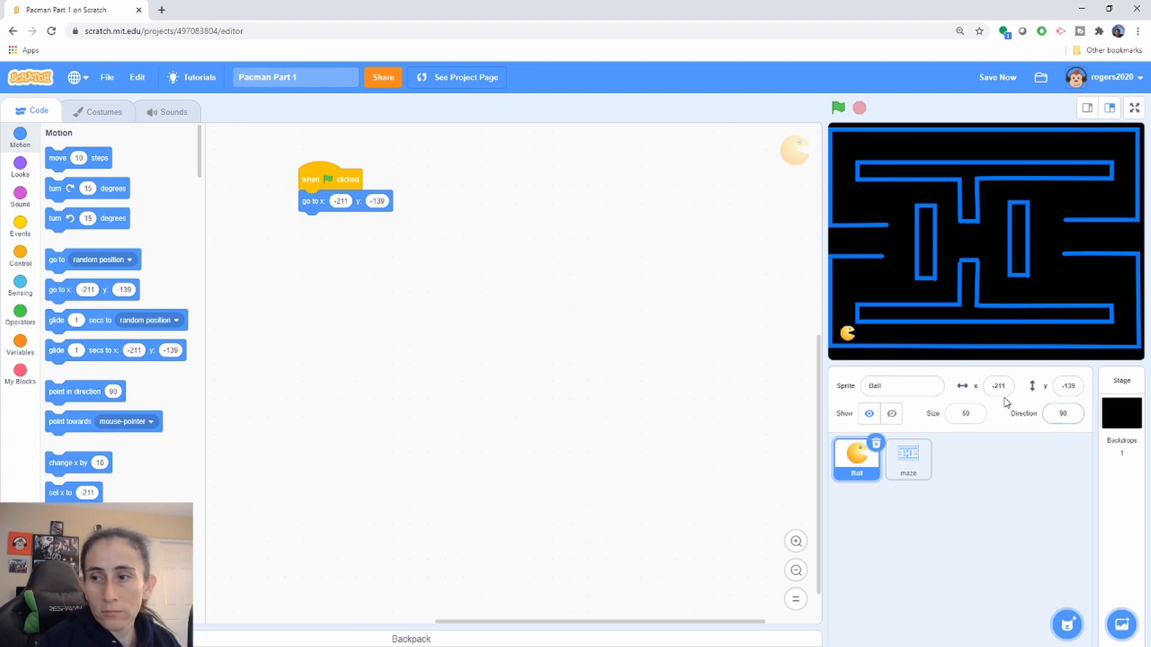
{"action": "mouse_move", "coordinate": [125, 250]}
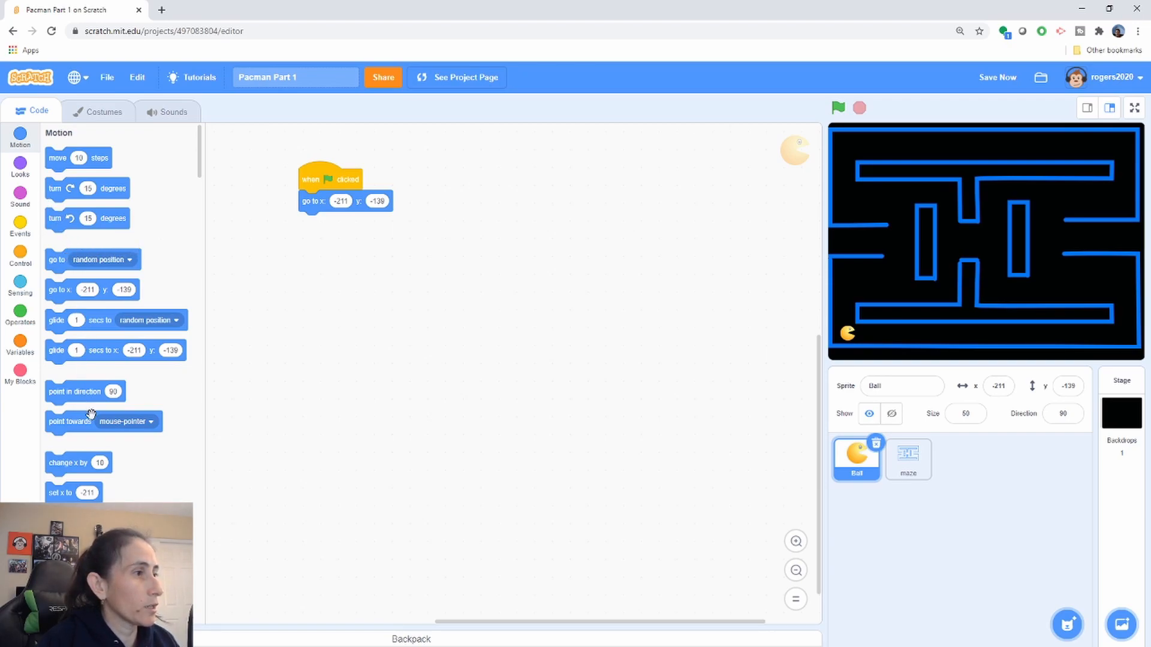
{"action": "left_click_drag", "start_coordinate": [84, 390], "coordinate": [333, 248]}
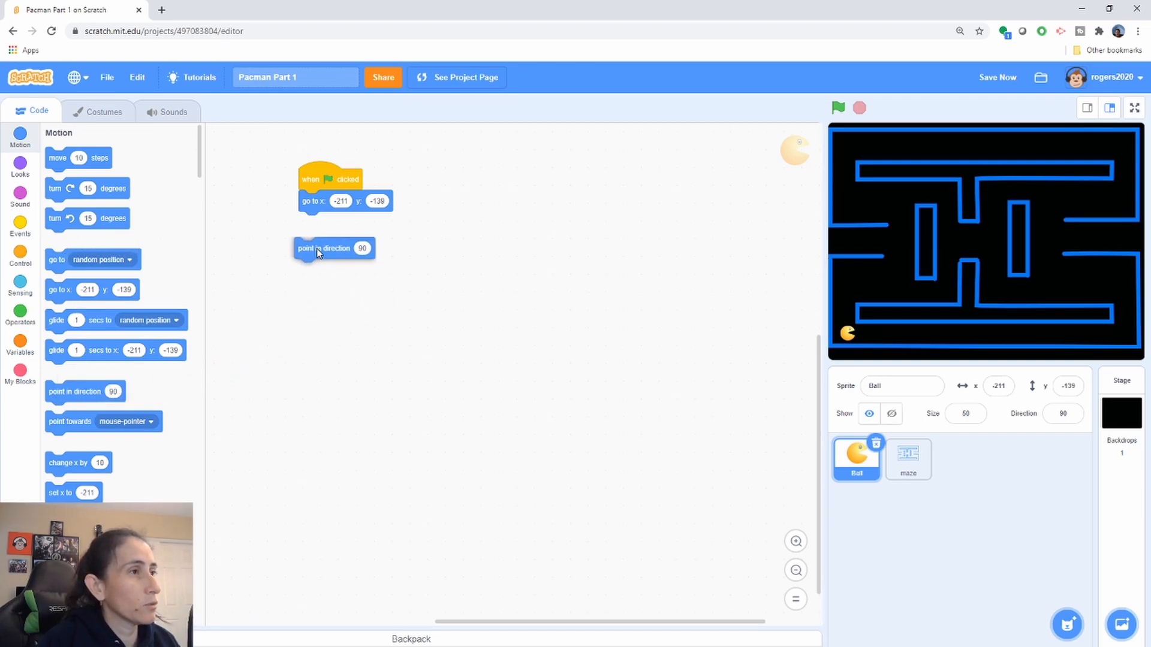
{"action": "left_click_drag", "start_coordinate": [332, 248], "coordinate": [338, 222]}
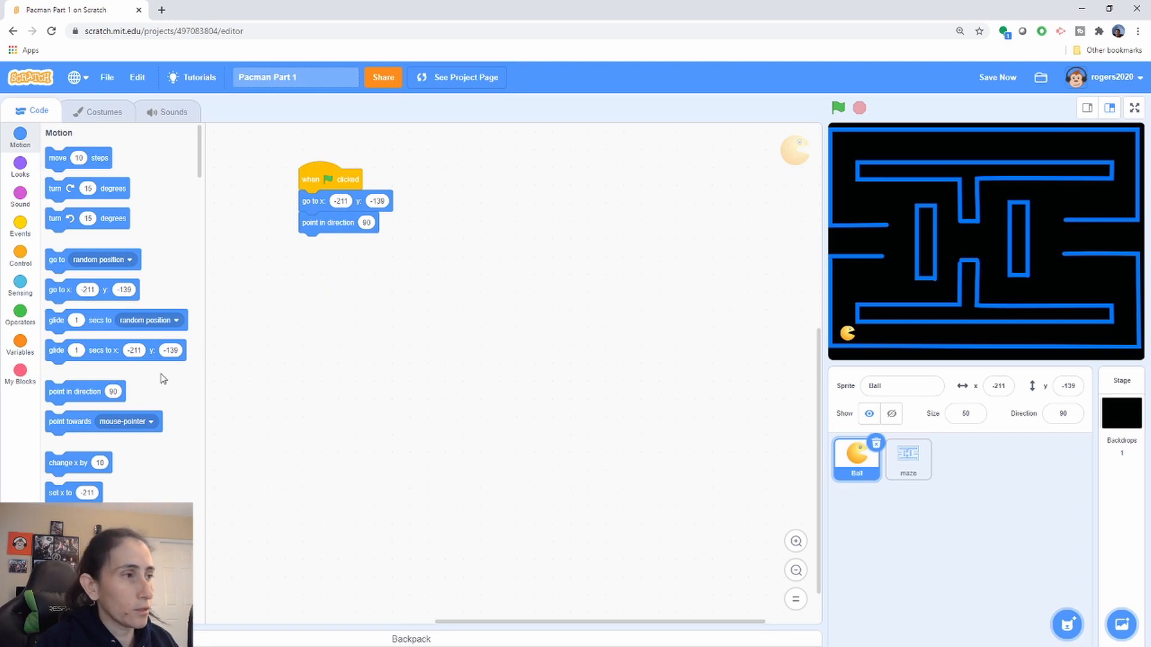
{"action": "mouse_move", "coordinate": [168, 355]}
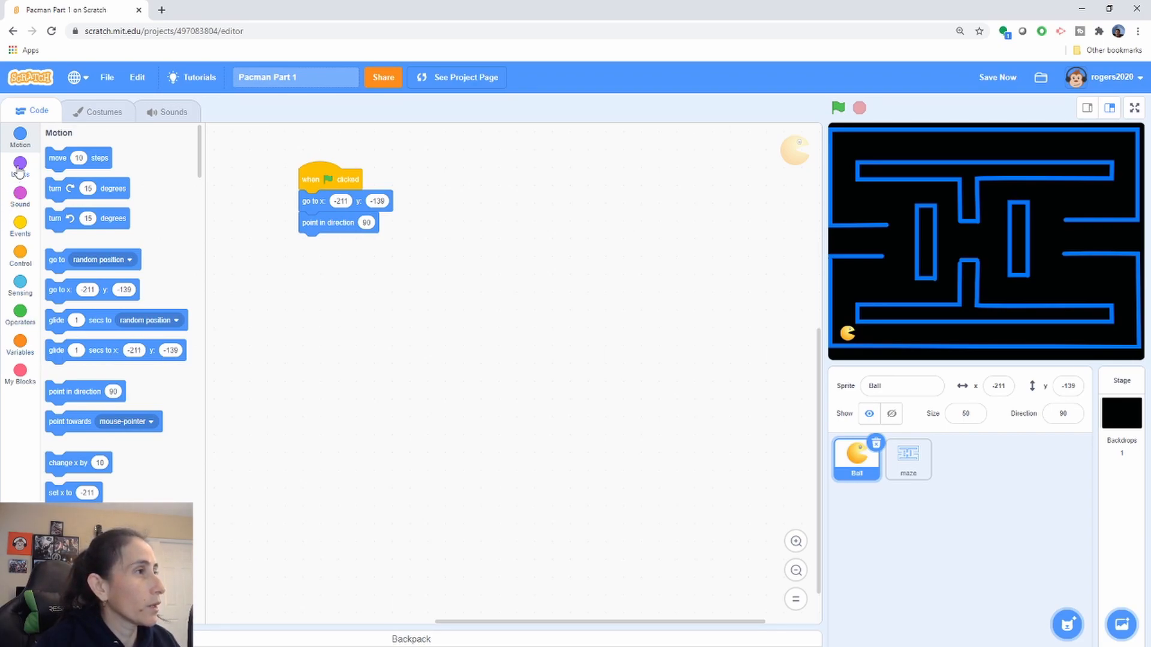
Step: Add 'switch costume to ball-a2' to the green-flag script and view the sprite's costumes
{"action": "left_click", "coordinate": [20, 169]}
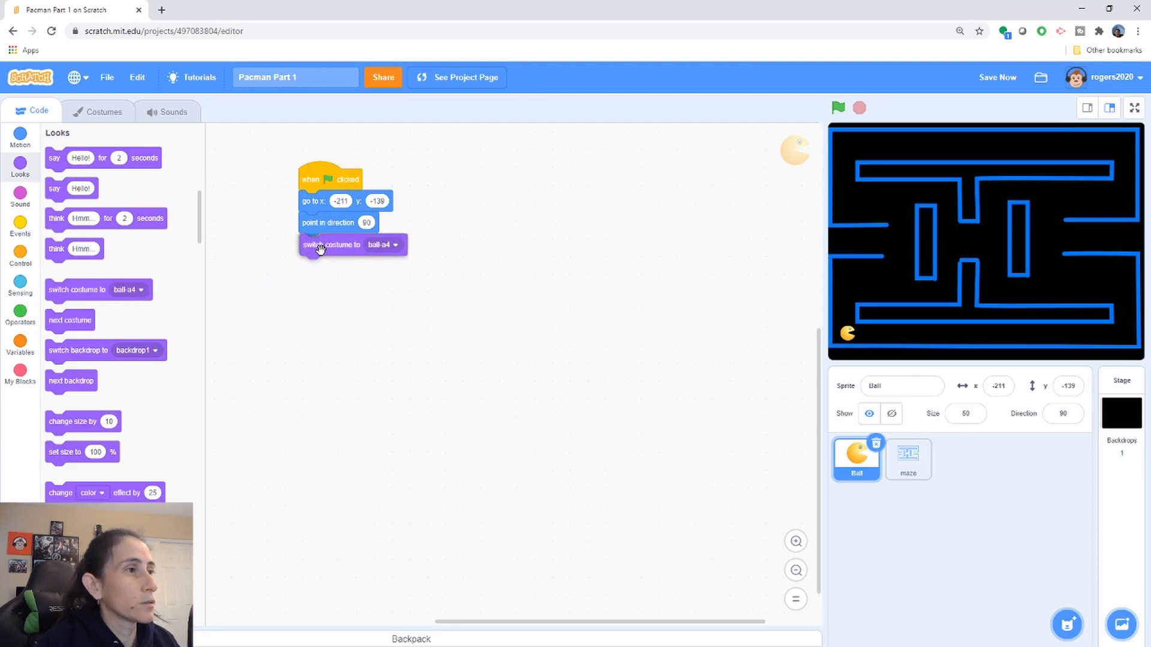
{"action": "left_click", "coordinate": [380, 244]}
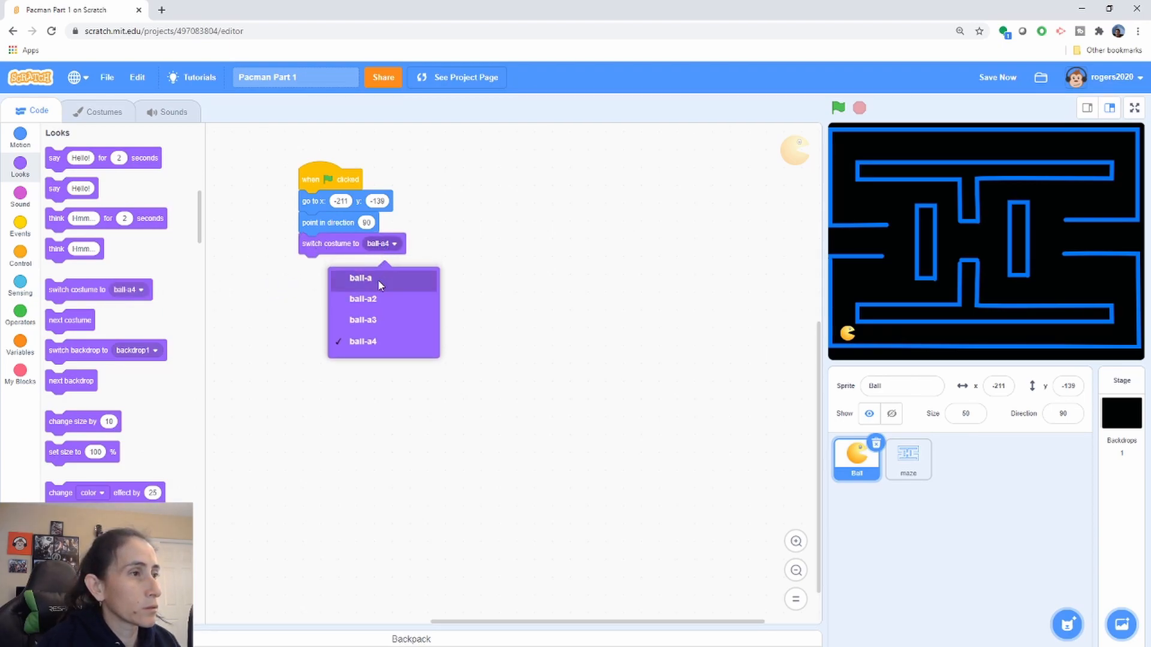
{"action": "left_click", "coordinate": [362, 298]}
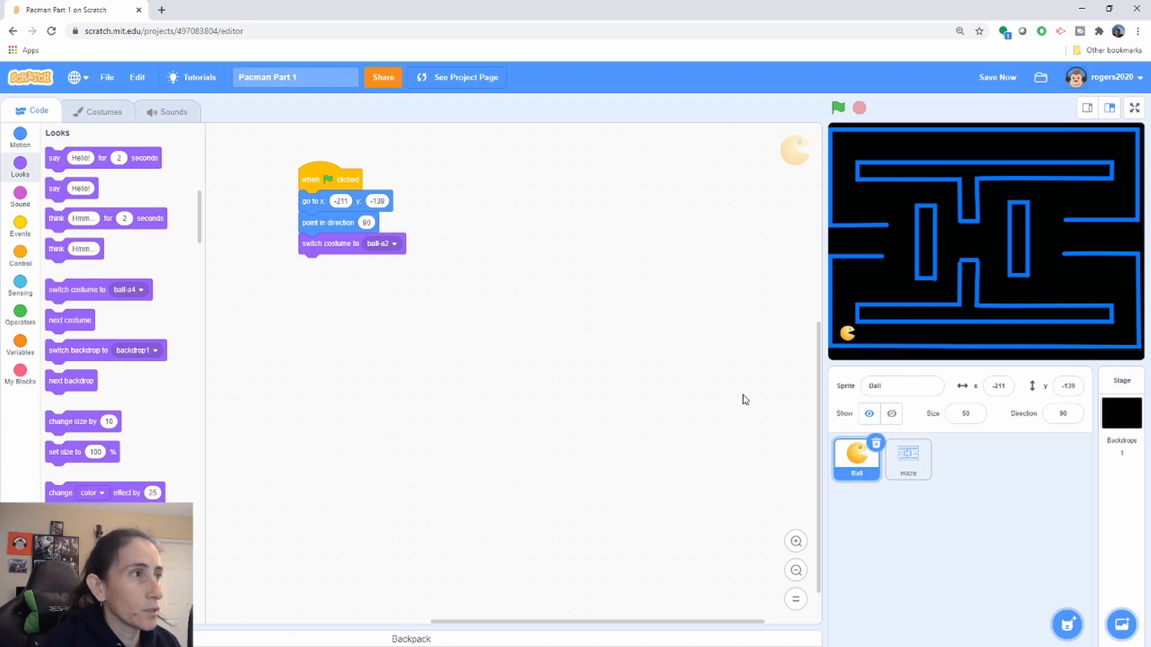
{"action": "left_click", "coordinate": [103, 110]}
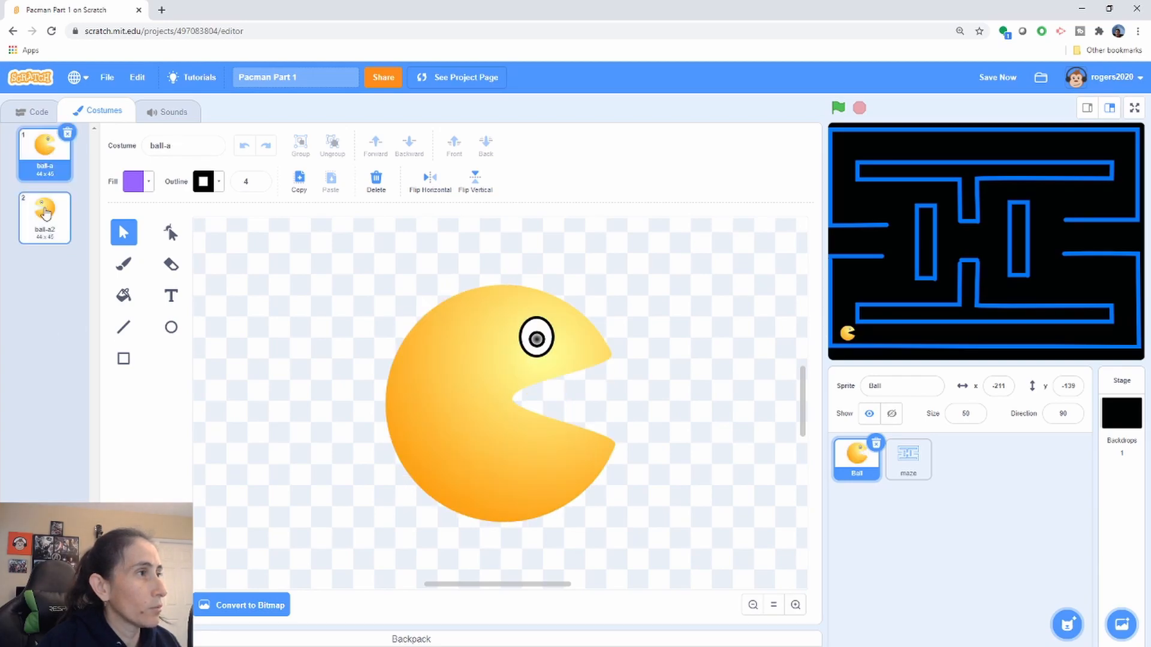
{"action": "left_click", "coordinate": [45, 152]}
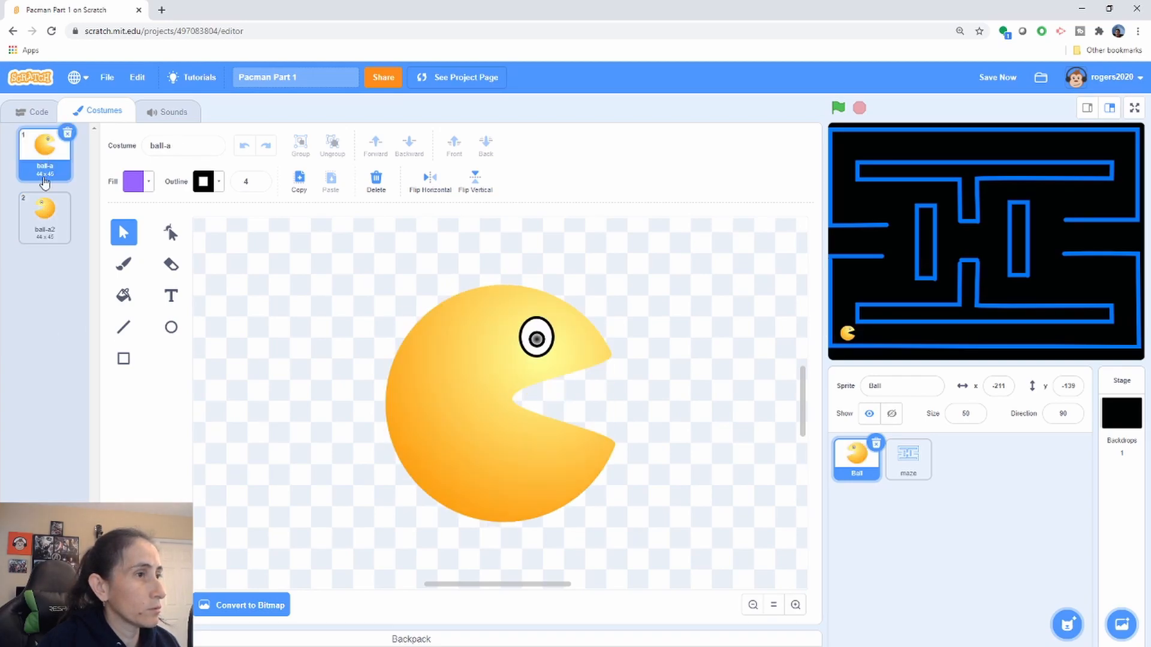
{"action": "left_click", "coordinate": [45, 217]}
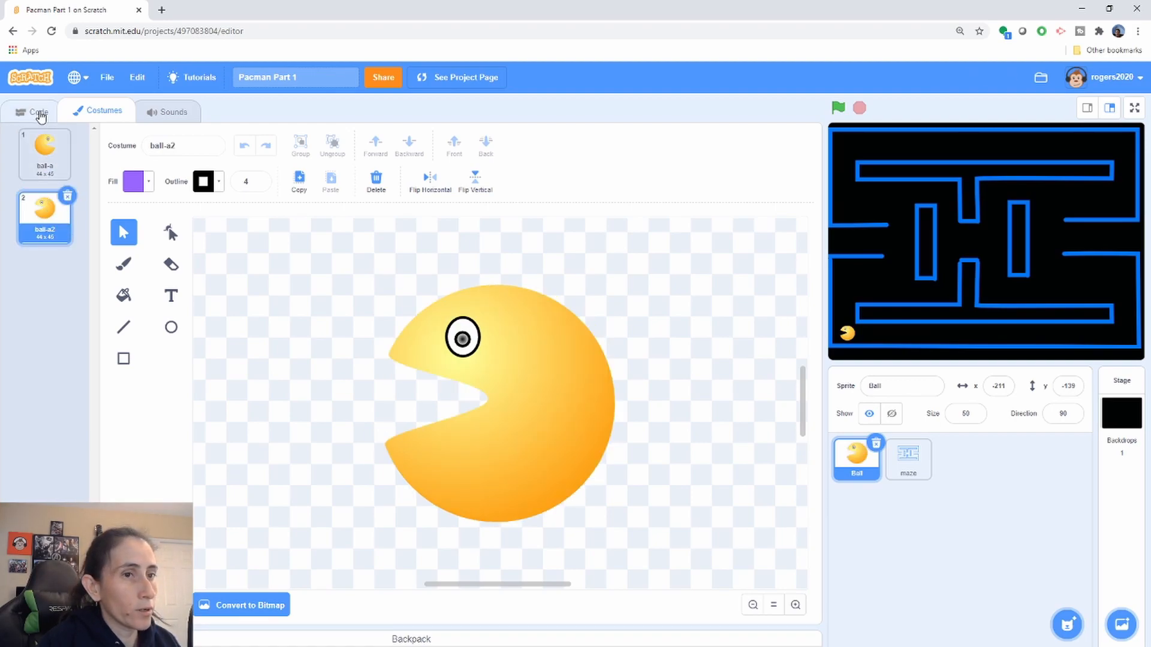
{"action": "left_click", "coordinate": [44, 151]}
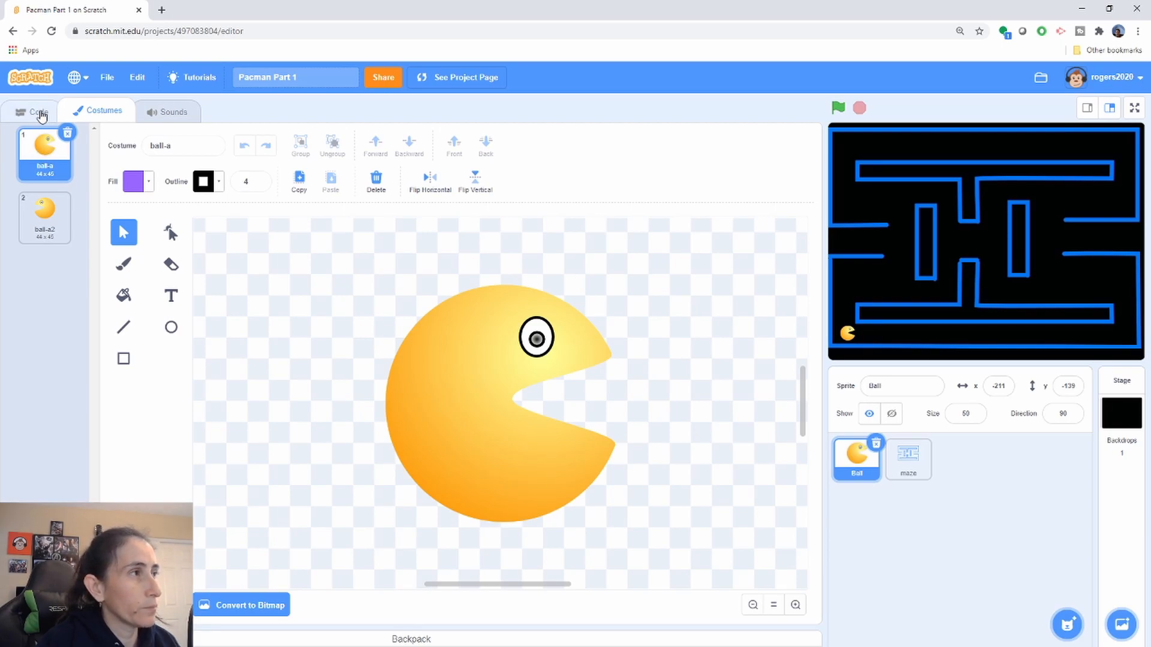
Step: End the green-flag script with 'set size to 50%' and add a when-key-pressed hat block
{"action": "left_click", "coordinate": [39, 111]}
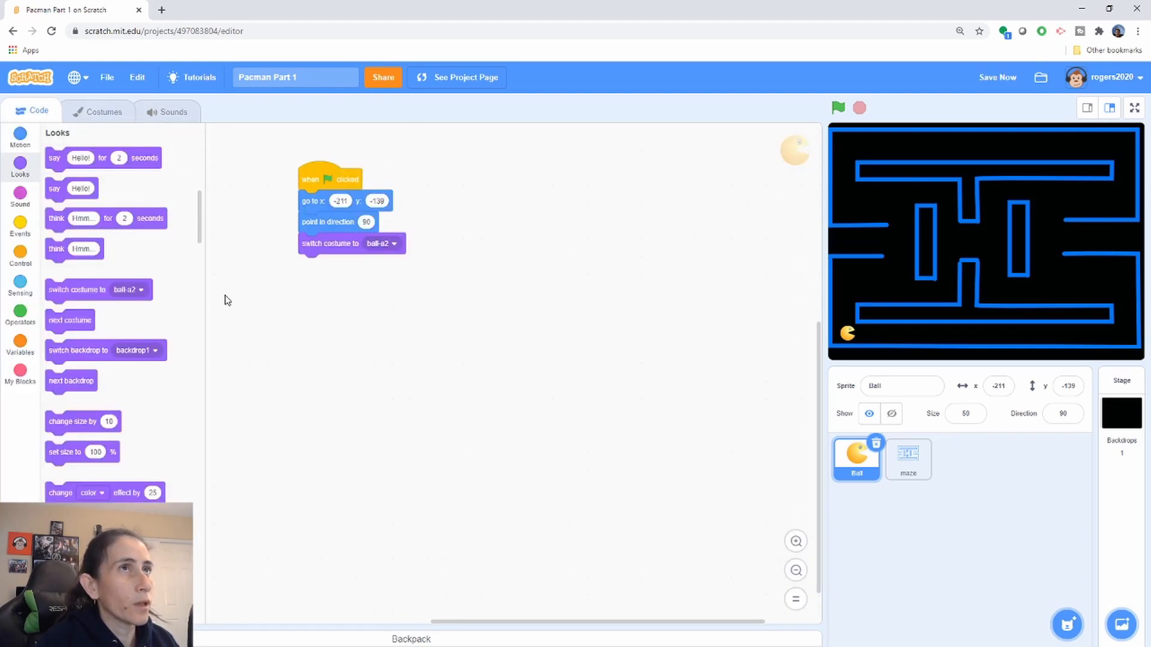
{"action": "mouse_move", "coordinate": [93, 316]}
{"action": "type", "text": "50"}
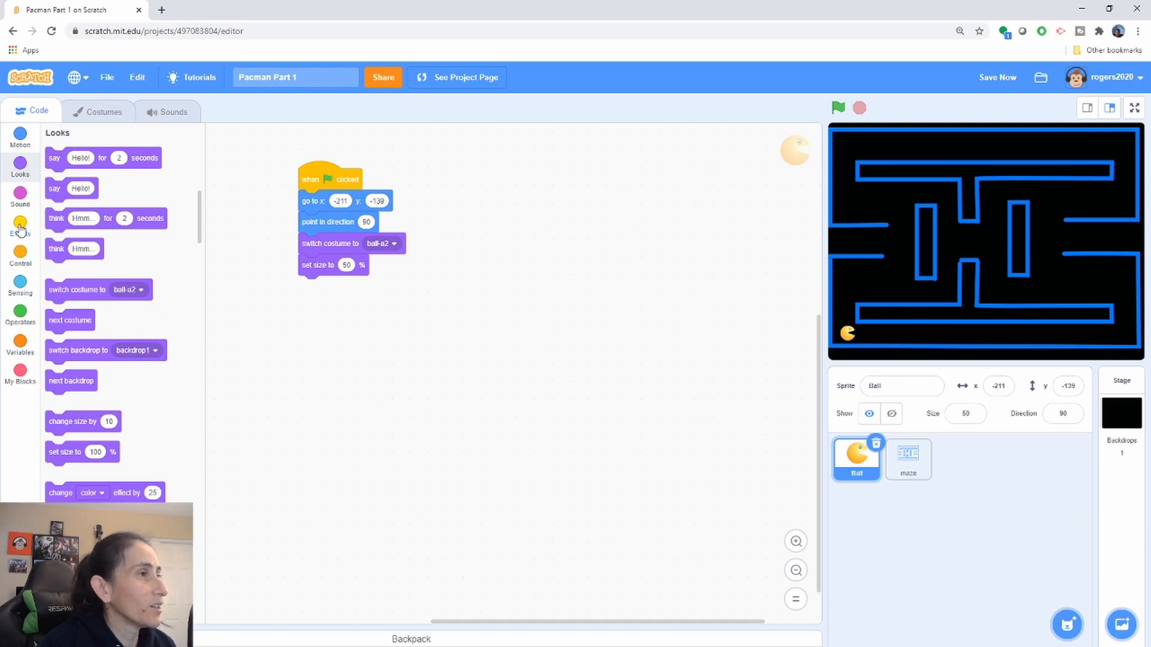
{"action": "left_click", "coordinate": [21, 225]}
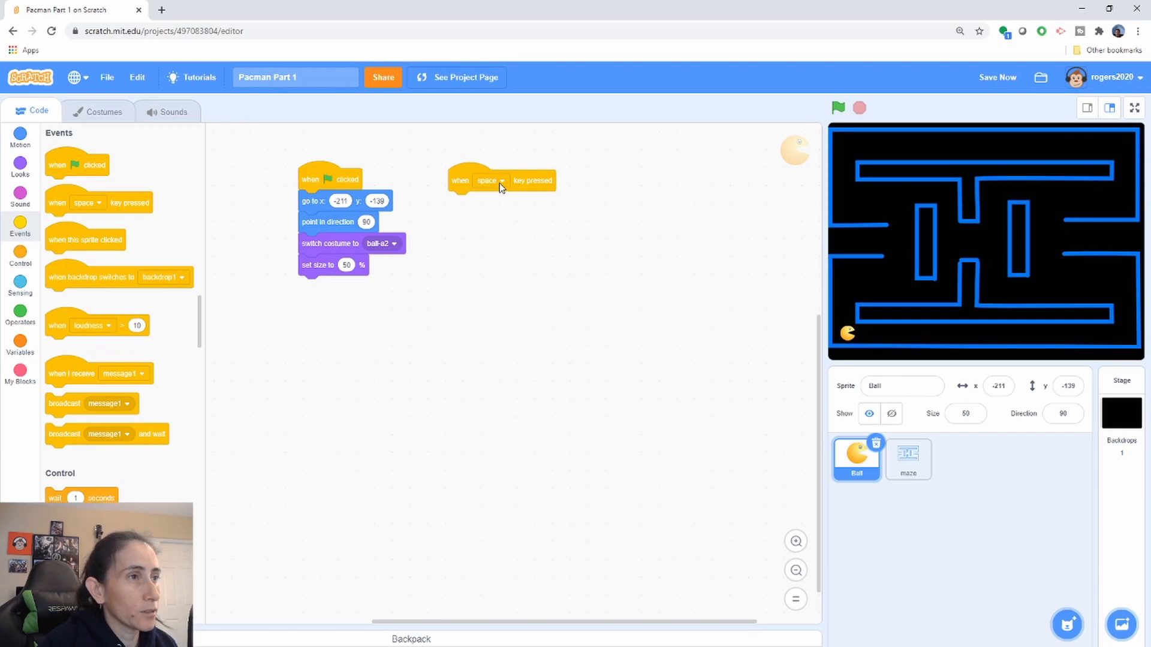
Step: Make an up arrow script that switches costume to ball-a, points in direction 0 and moves 10 steps
{"action": "left_click", "coordinate": [501, 181]}
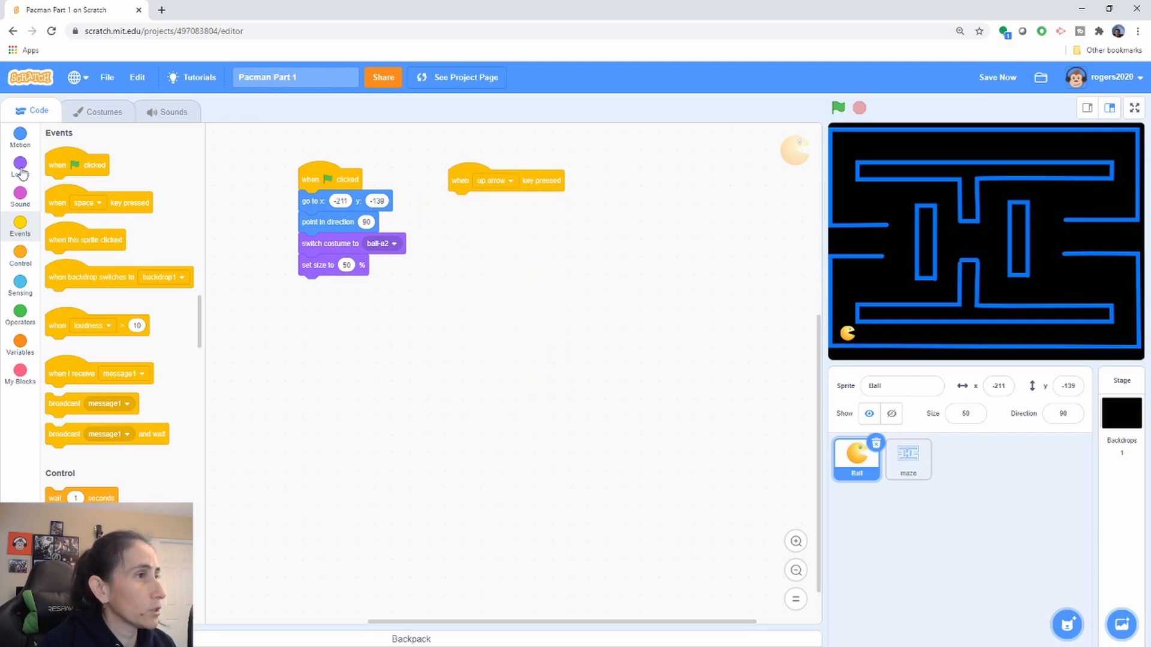
{"action": "left_click", "coordinate": [21, 165]}
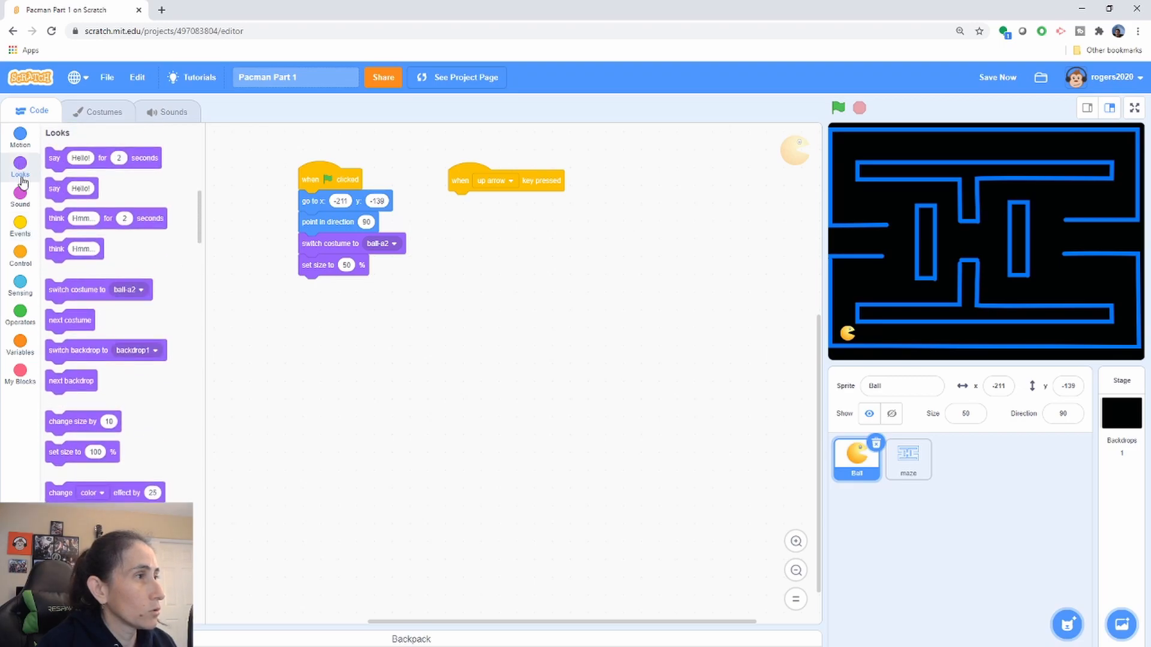
{"action": "mouse_move", "coordinate": [58, 352]}
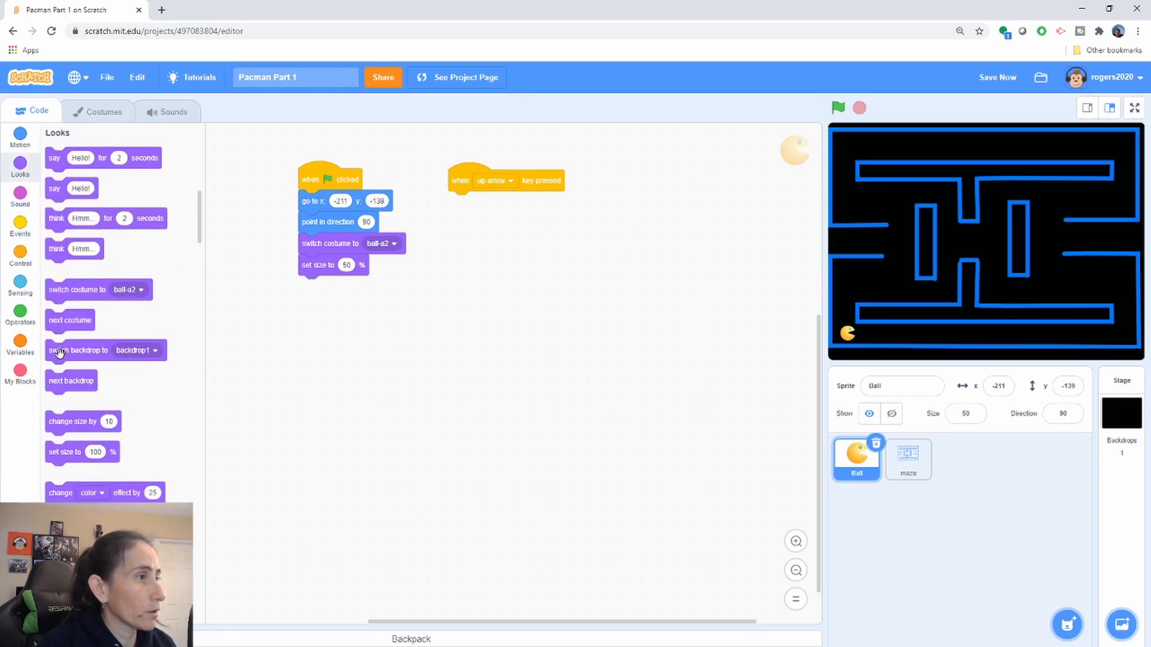
{"action": "left_click_drag", "start_coordinate": [76, 289], "coordinate": [470, 198]}
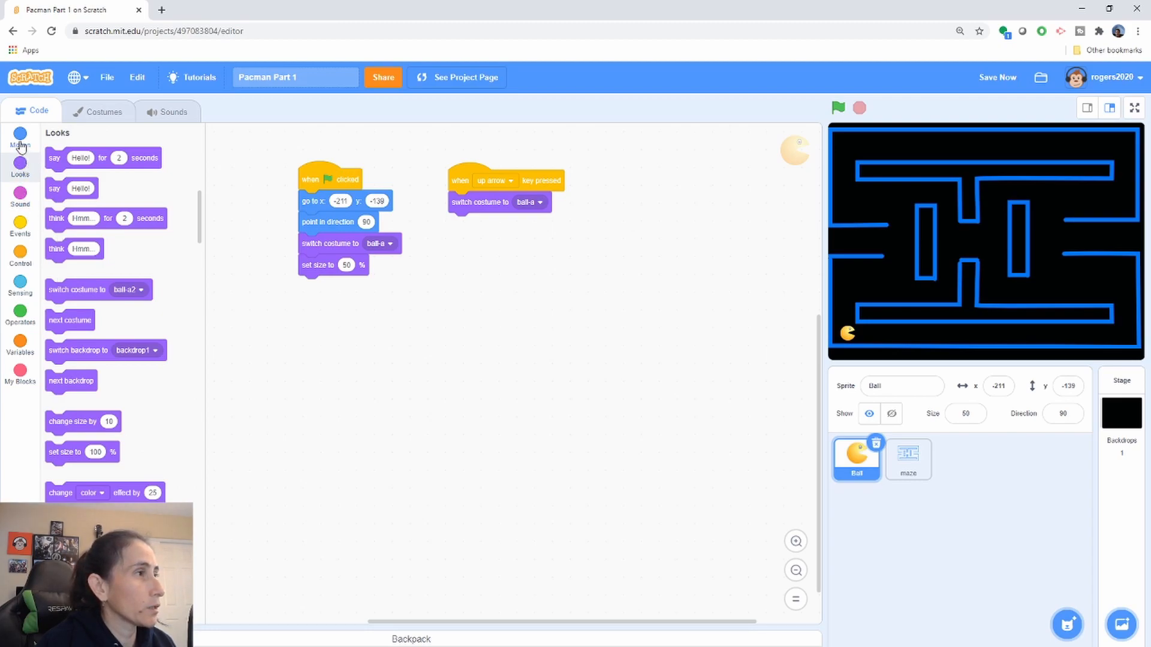
{"action": "left_click", "coordinate": [21, 137]}
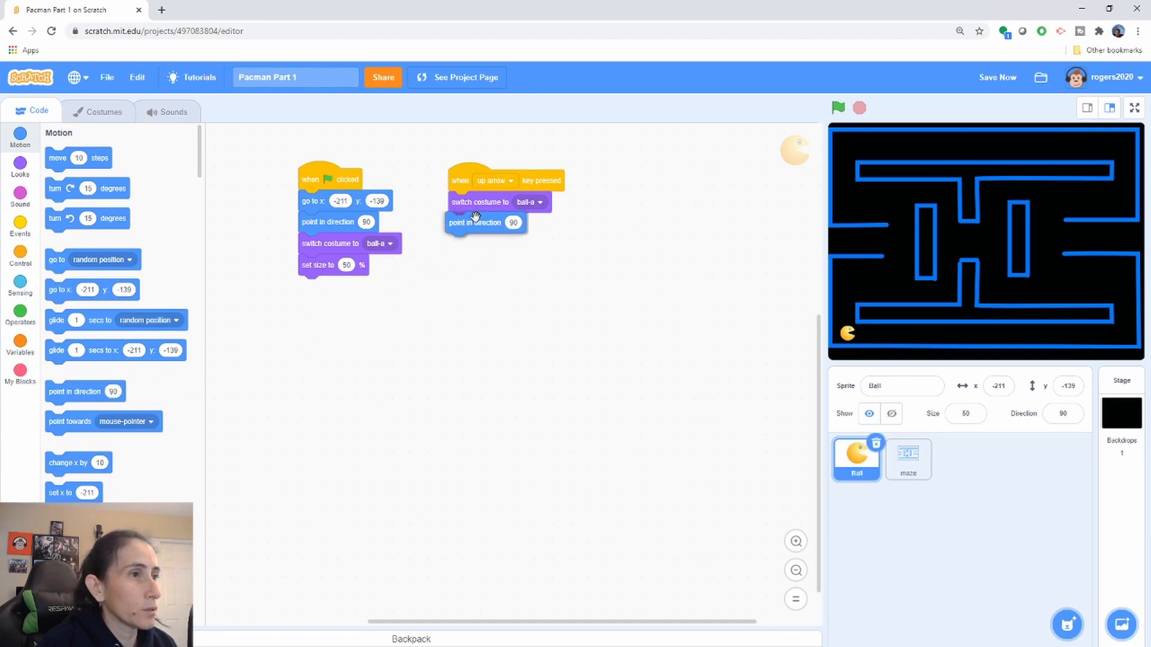
{"action": "left_click", "coordinate": [514, 222]}
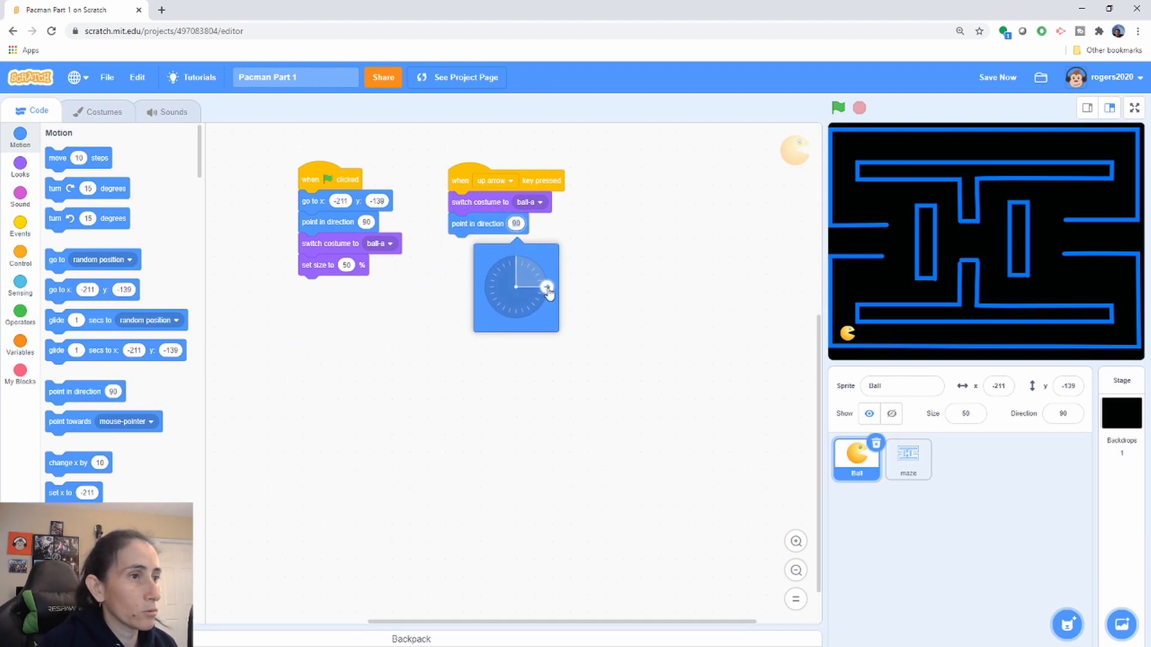
{"action": "left_click_drag", "start_coordinate": [546, 286], "coordinate": [516, 255]}
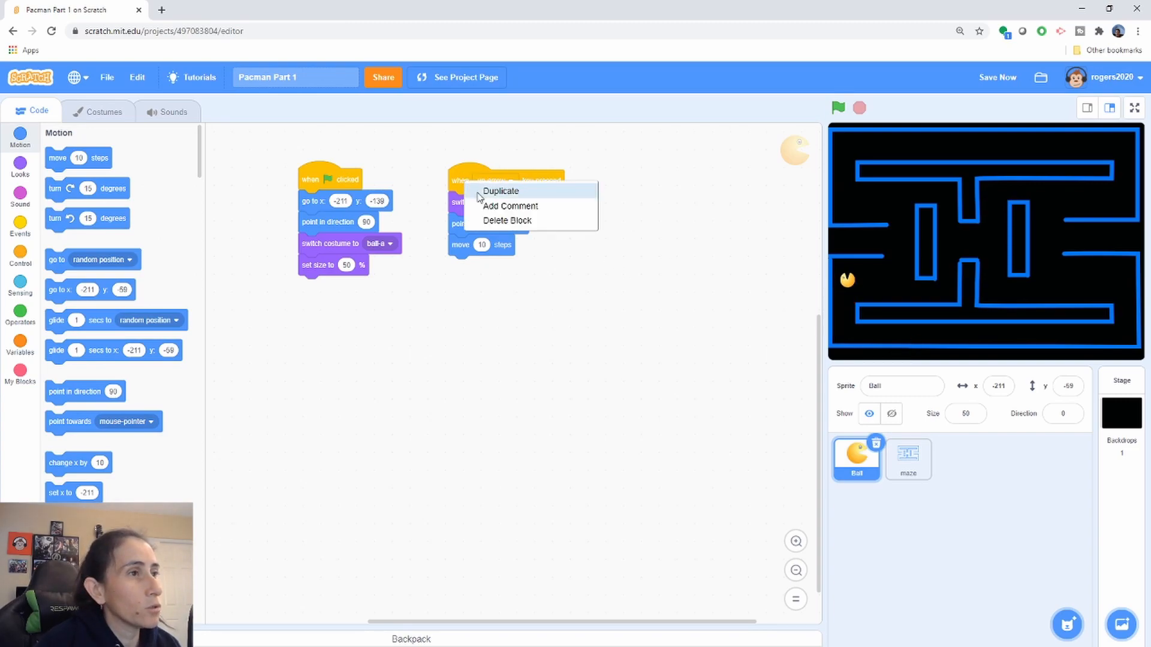
Step: Duplicate the up arrow script as a down arrow script pointing in direction 180
{"action": "left_click", "coordinate": [501, 191]}
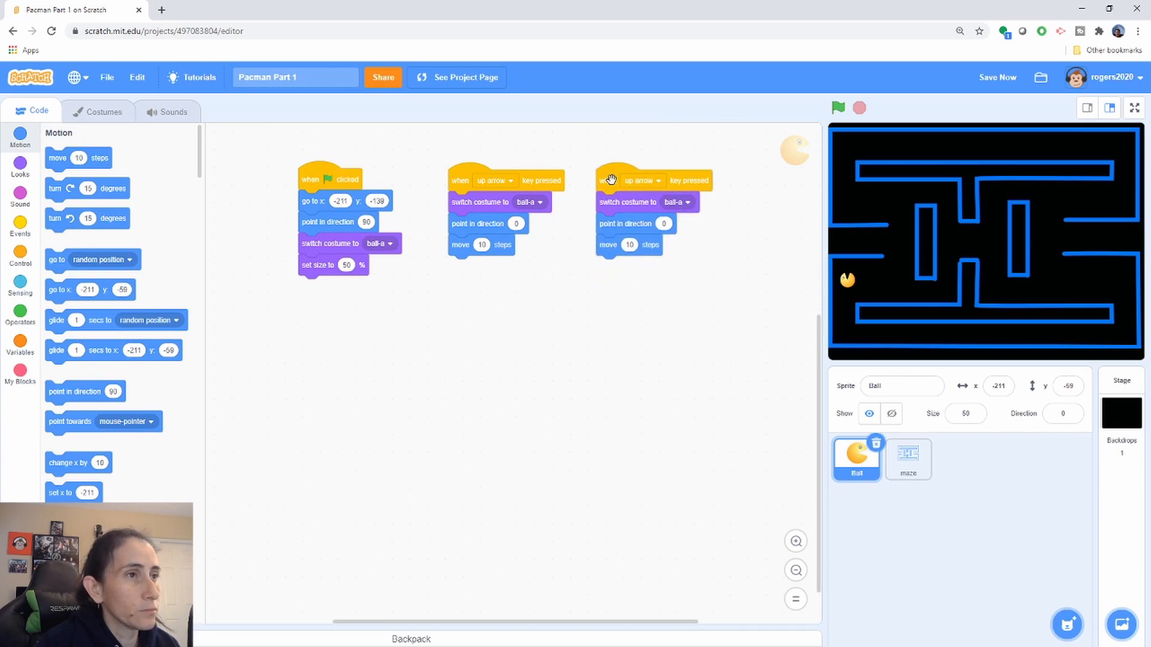
{"action": "left_click", "coordinate": [639, 181]}
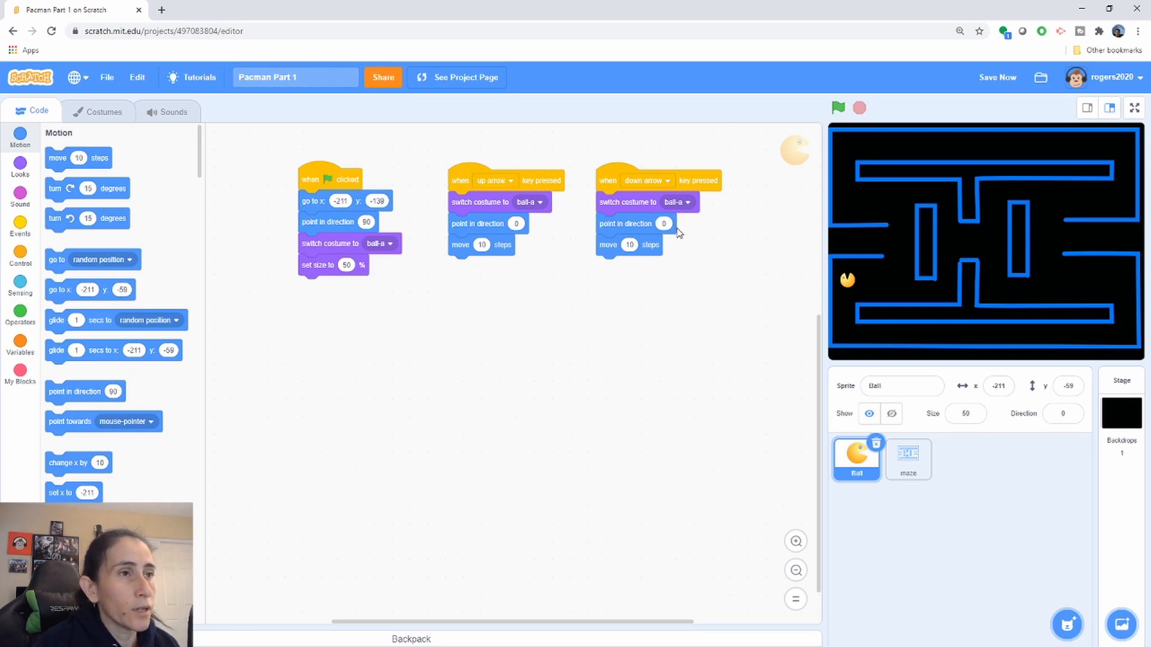
{"action": "left_click", "coordinate": [663, 224]}
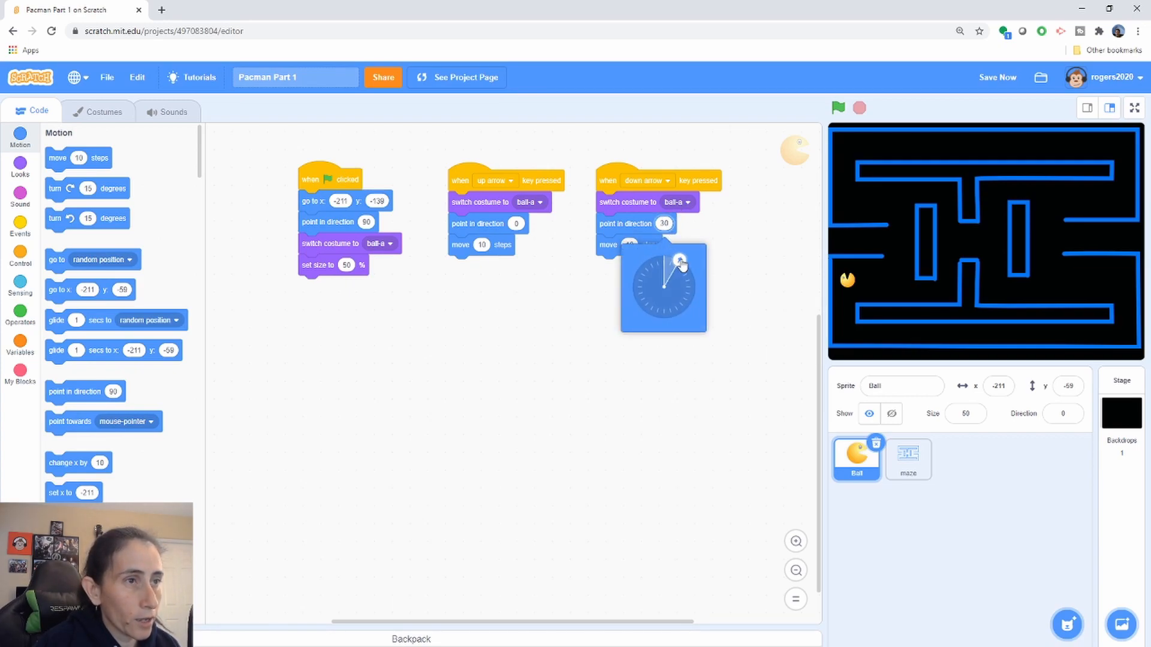
{"action": "left_click_drag", "start_coordinate": [679, 259], "coordinate": [666, 321]}
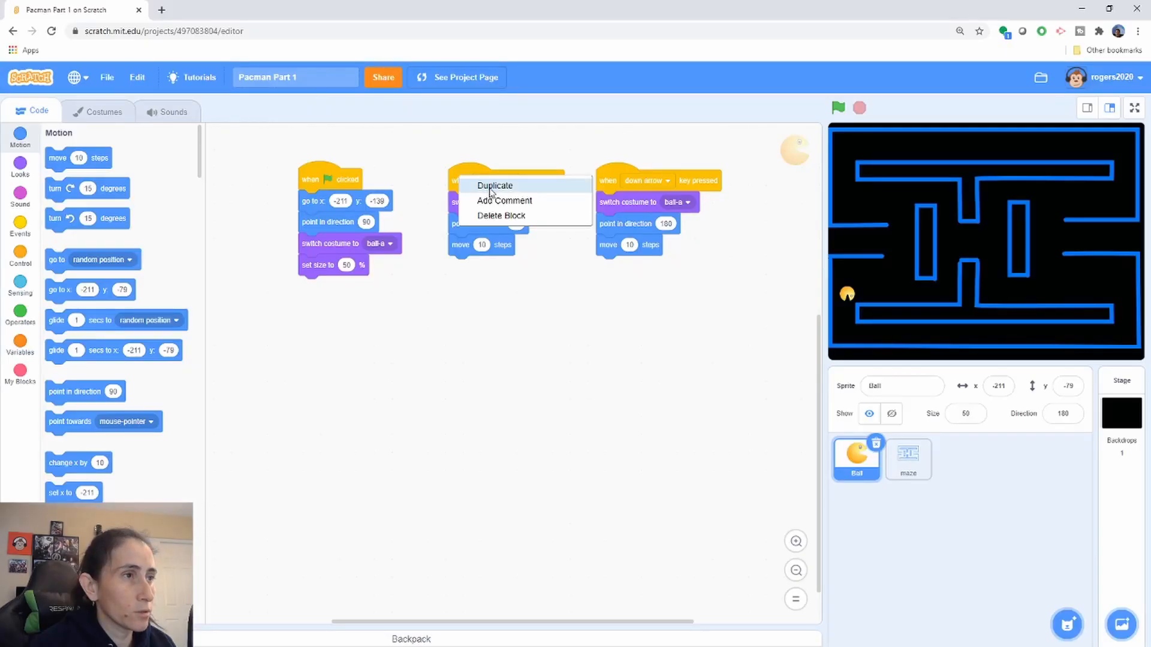
Step: Duplicate the up arrow script as a right arrow script pointing in direction 90
{"action": "left_click", "coordinate": [495, 185]}
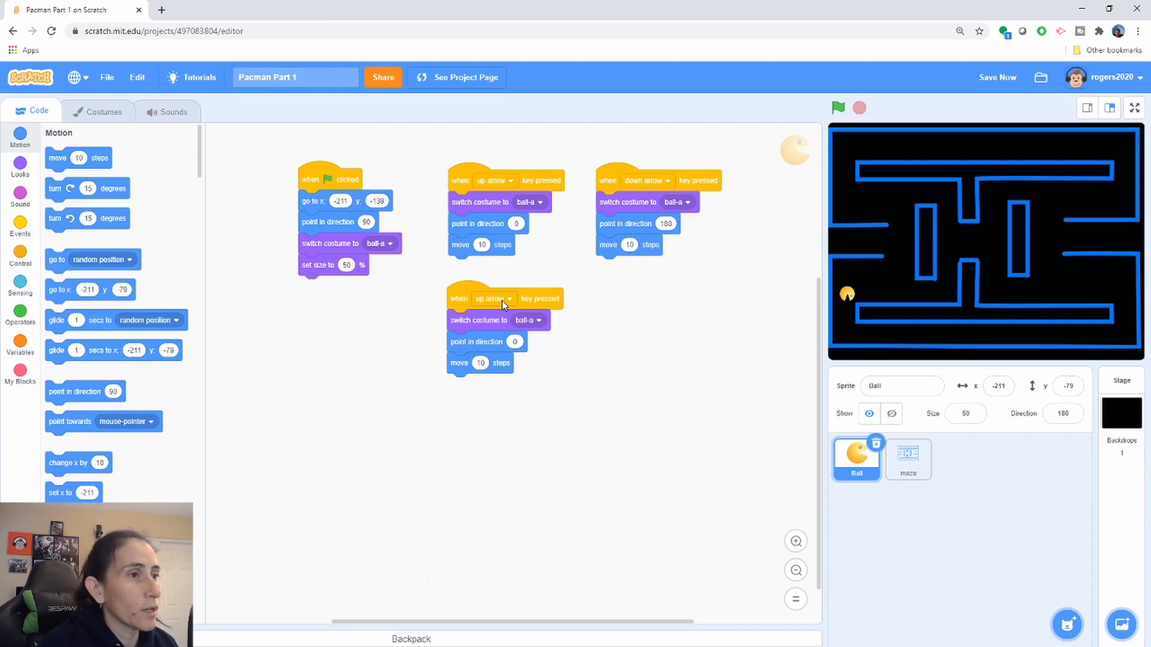
{"action": "right_click", "coordinate": [608, 184]}
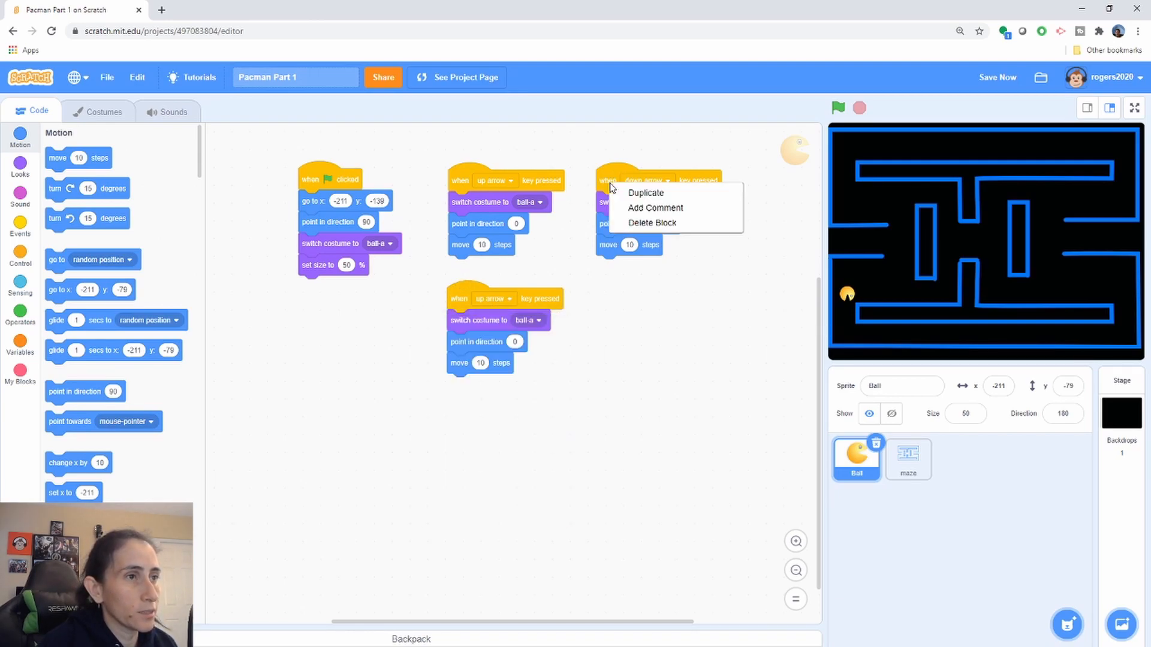
{"action": "mouse_move", "coordinate": [645, 191]}
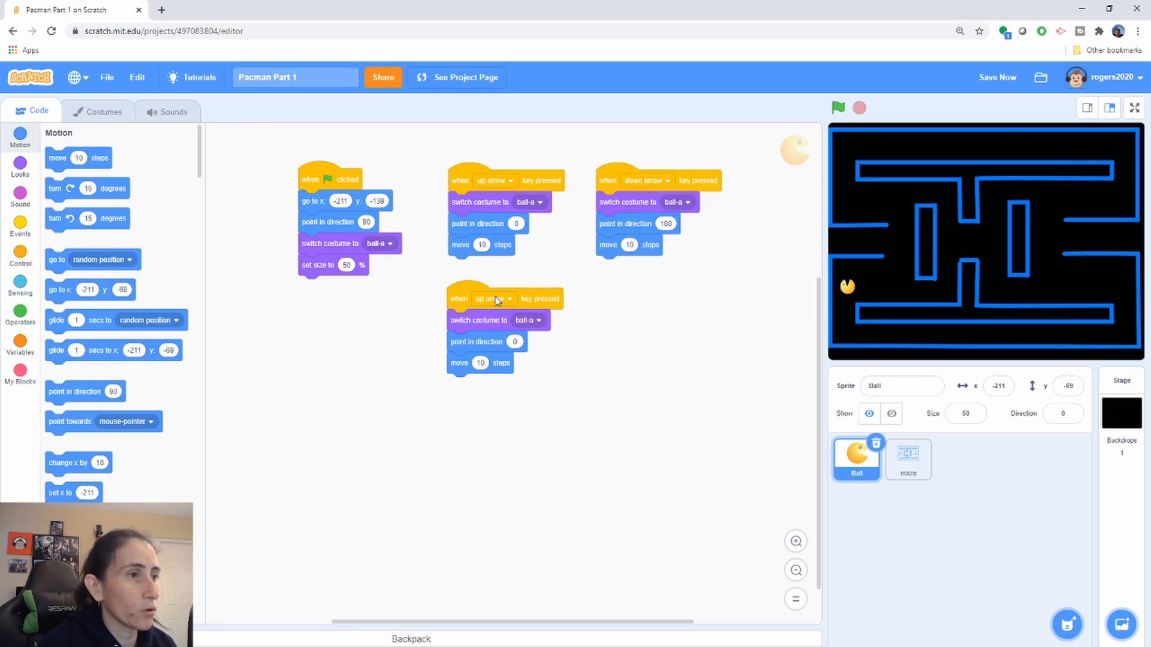
{"action": "left_click", "coordinate": [494, 299]}
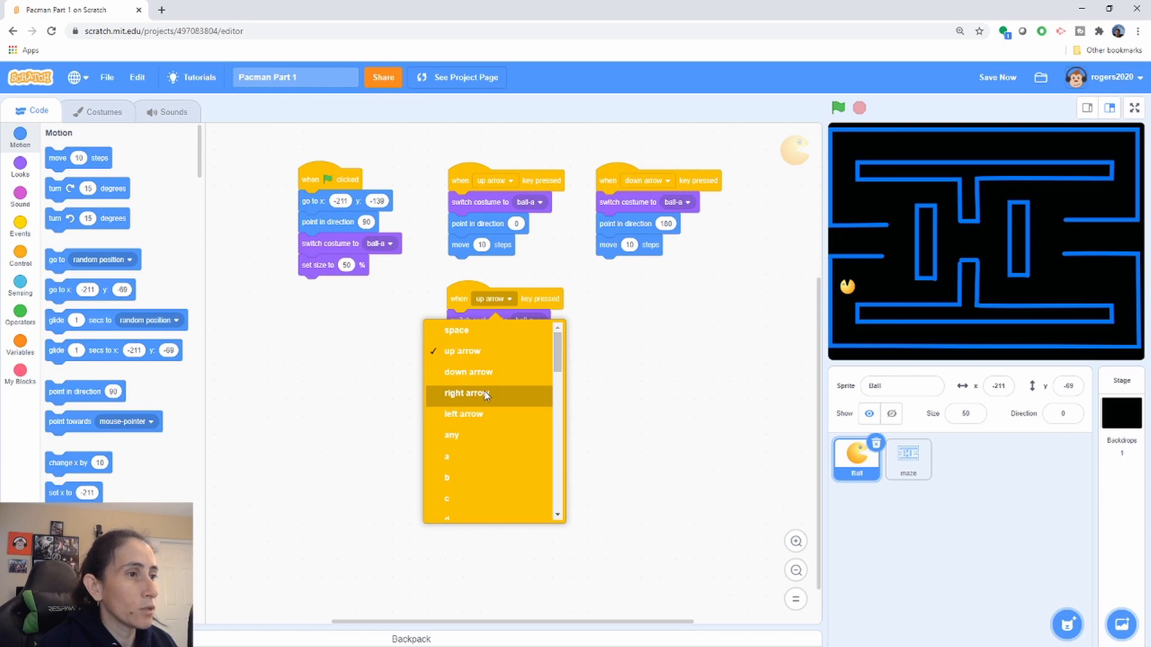
{"action": "left_click", "coordinate": [463, 393]}
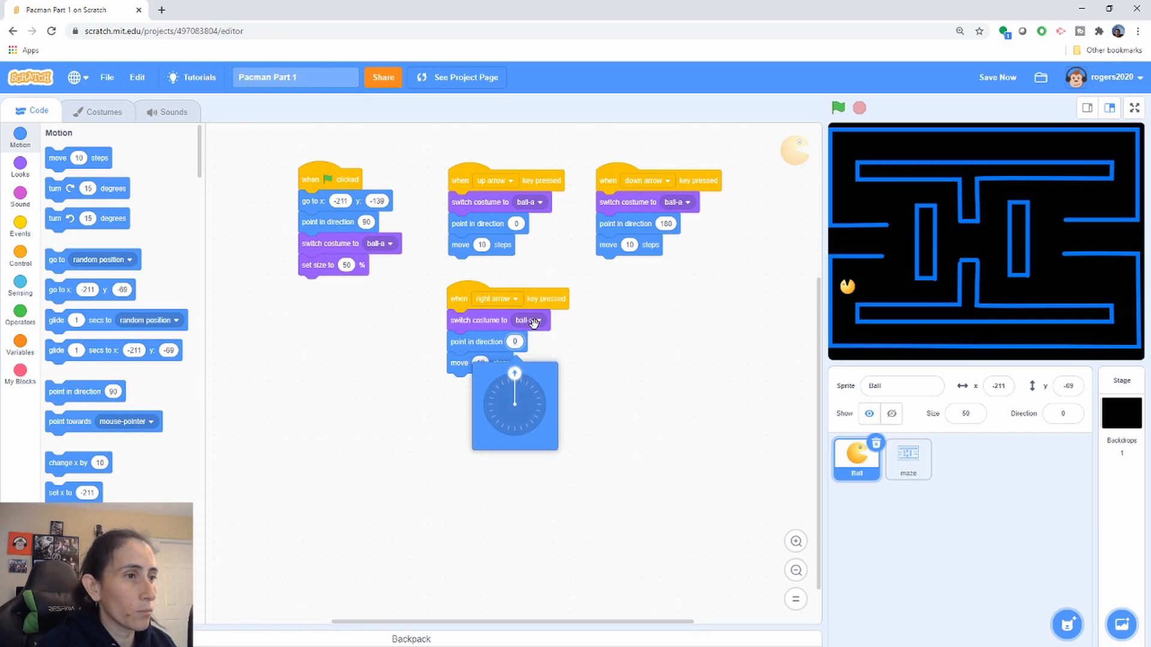
{"action": "left_click_drag", "start_coordinate": [514, 372], "coordinate": [544, 397]}
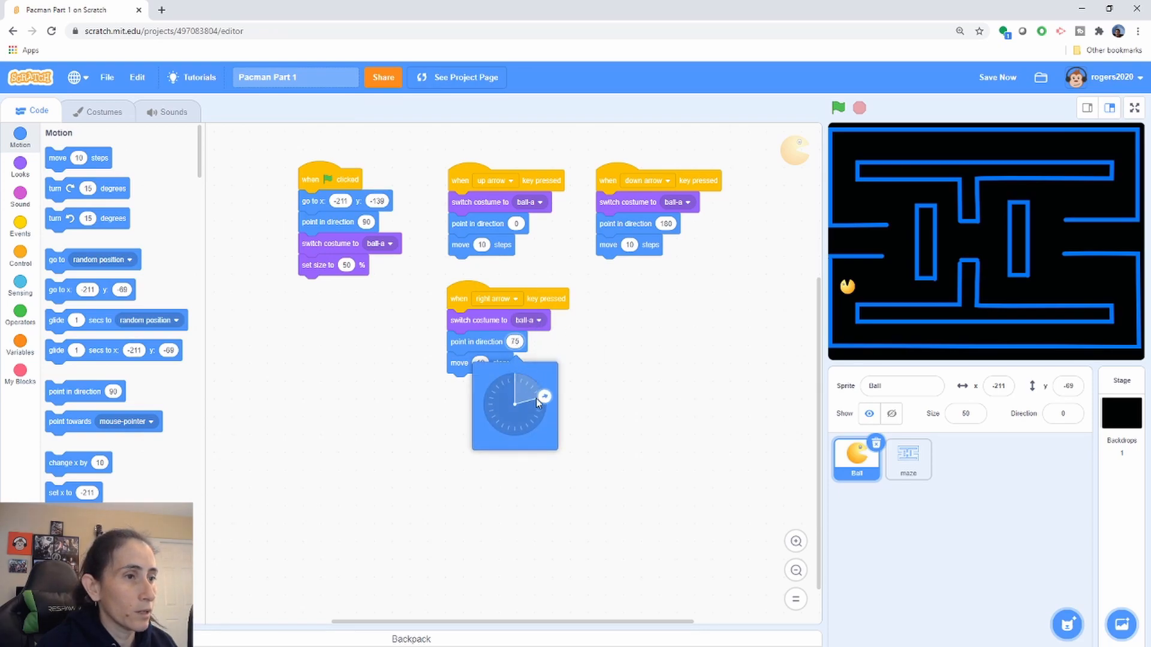
{"action": "left_click", "coordinate": [542, 405]}
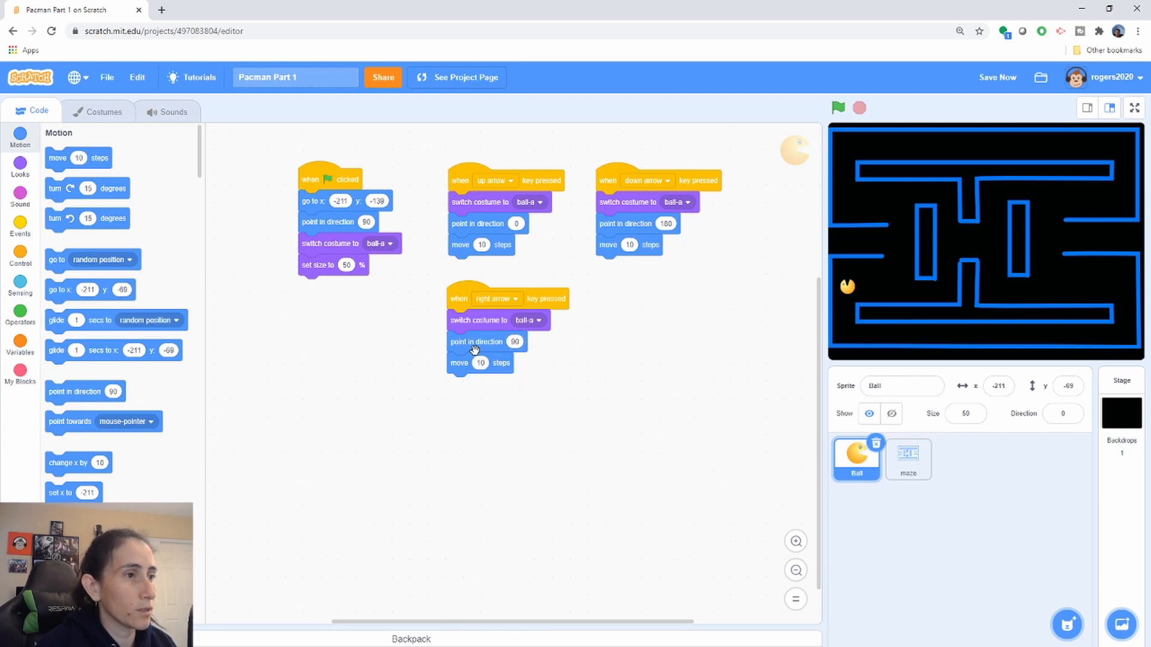
{"action": "mouse_move", "coordinate": [868, 319]}
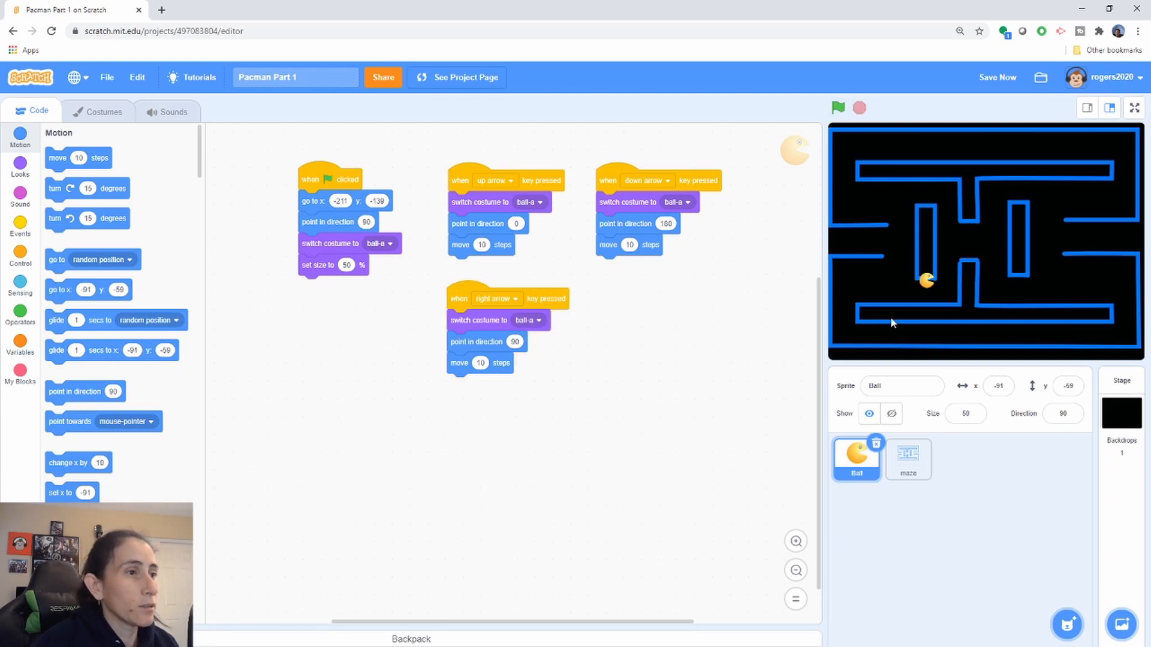
Step: Duplicate the right arrow script and make the copy respond to the left arrow
{"action": "right_click", "coordinate": [459, 299]}
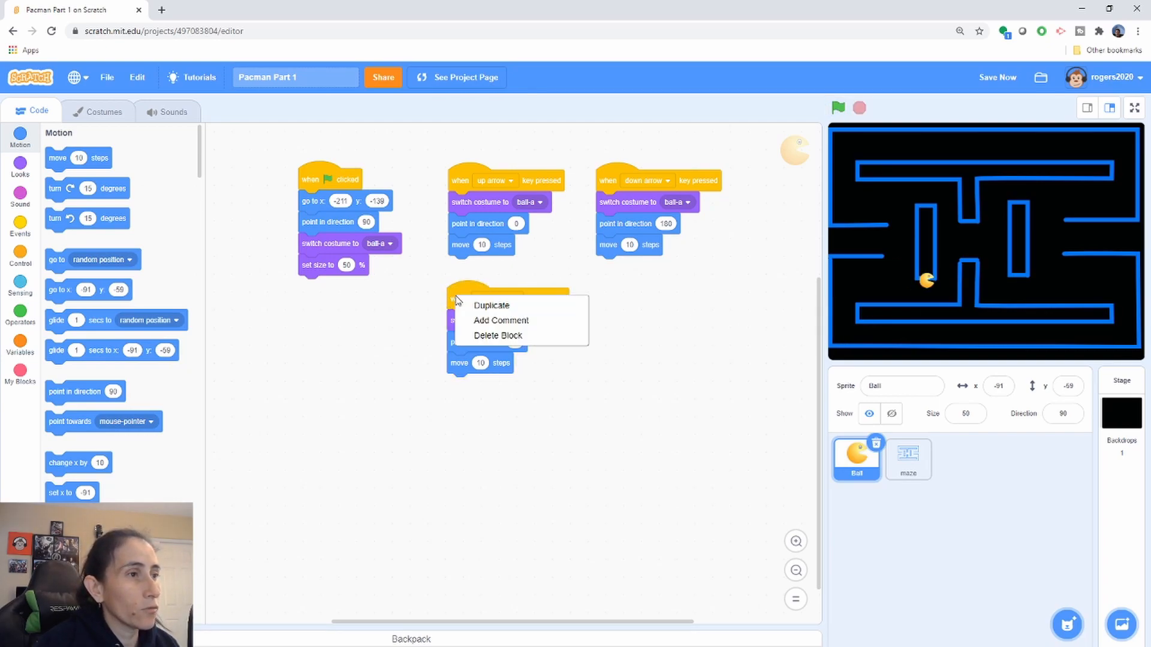
{"action": "left_click", "coordinate": [490, 306]}
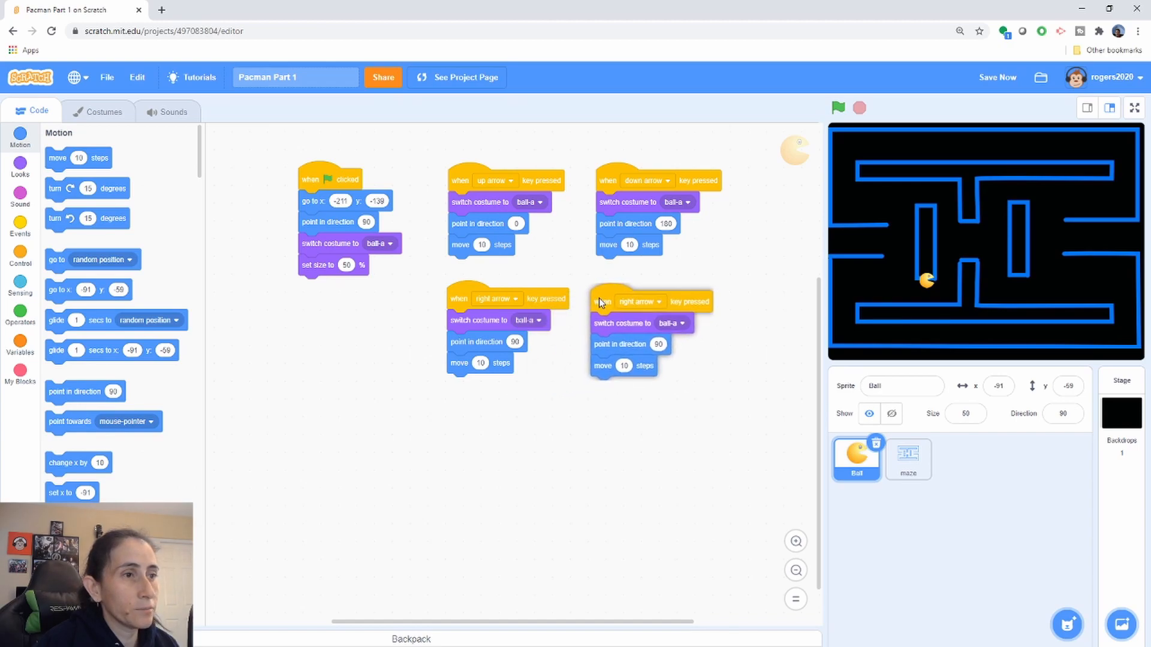
{"action": "left_click", "coordinate": [638, 301]}
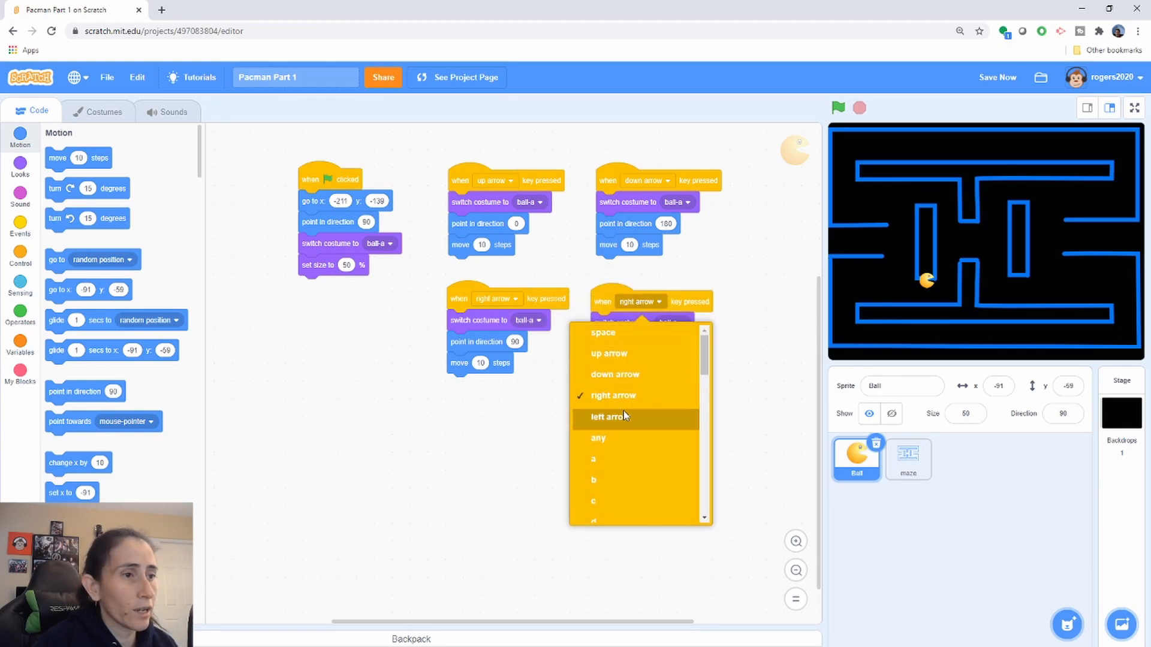
{"action": "left_click", "coordinate": [606, 417]}
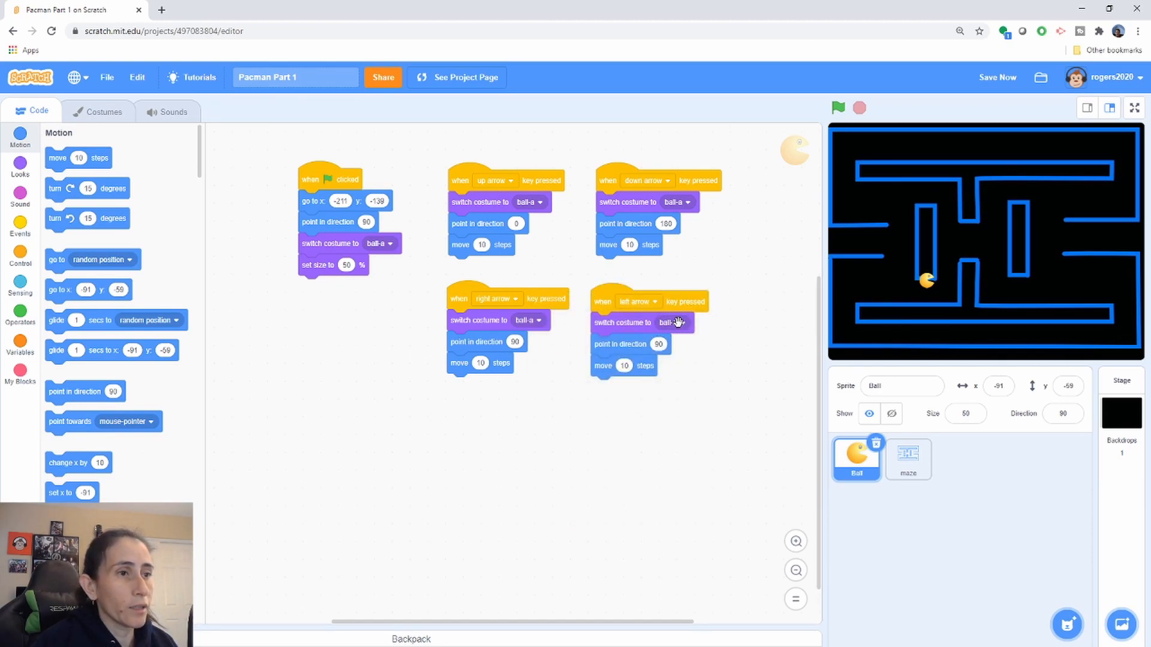
{"action": "left_click", "coordinate": [674, 323]}
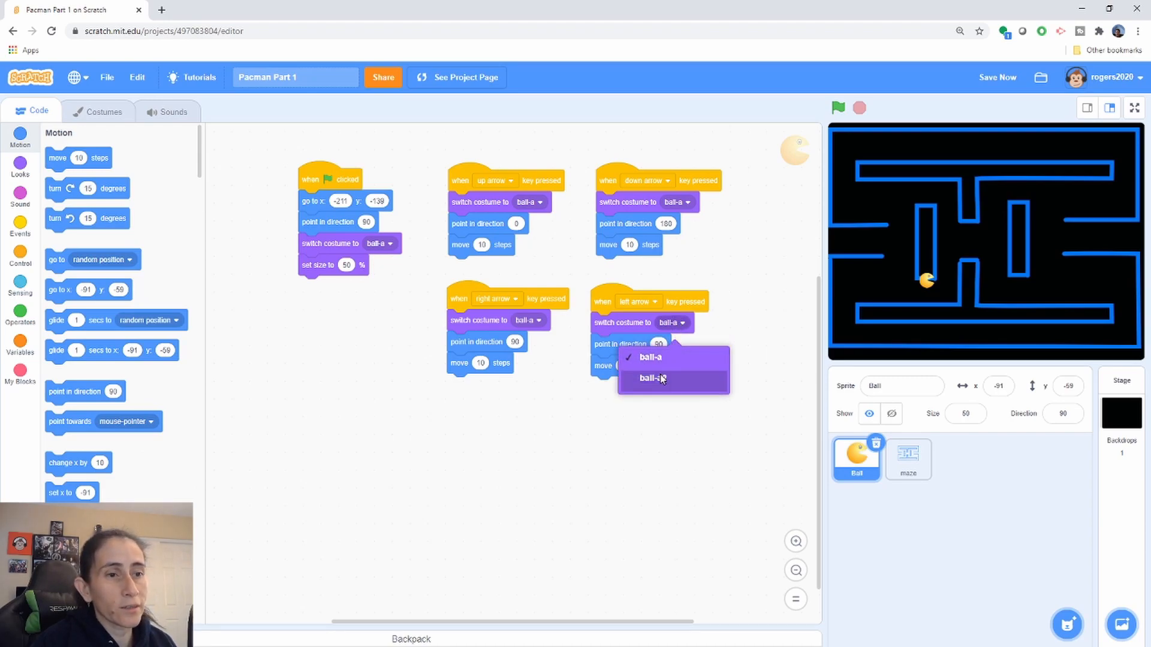
Step: Check the left-facing ball-a2 costume, then set the left arrow script to move -10 steps
{"action": "left_click", "coordinate": [103, 112]}
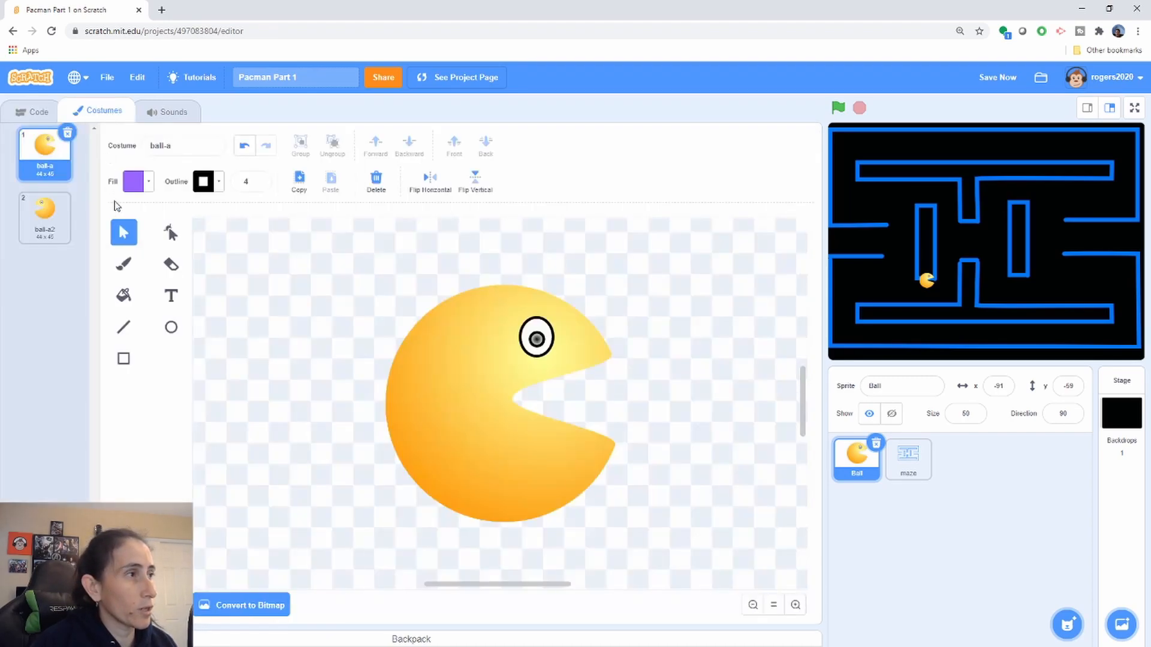
{"action": "left_click", "coordinate": [44, 218]}
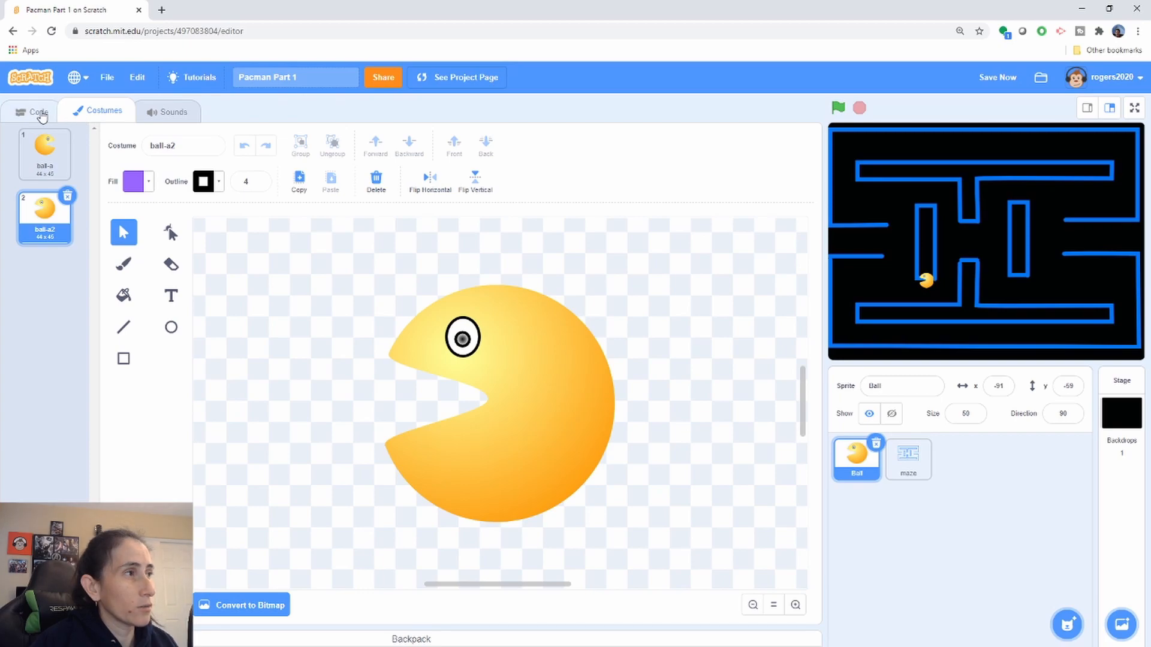
{"action": "left_click", "coordinate": [39, 110]}
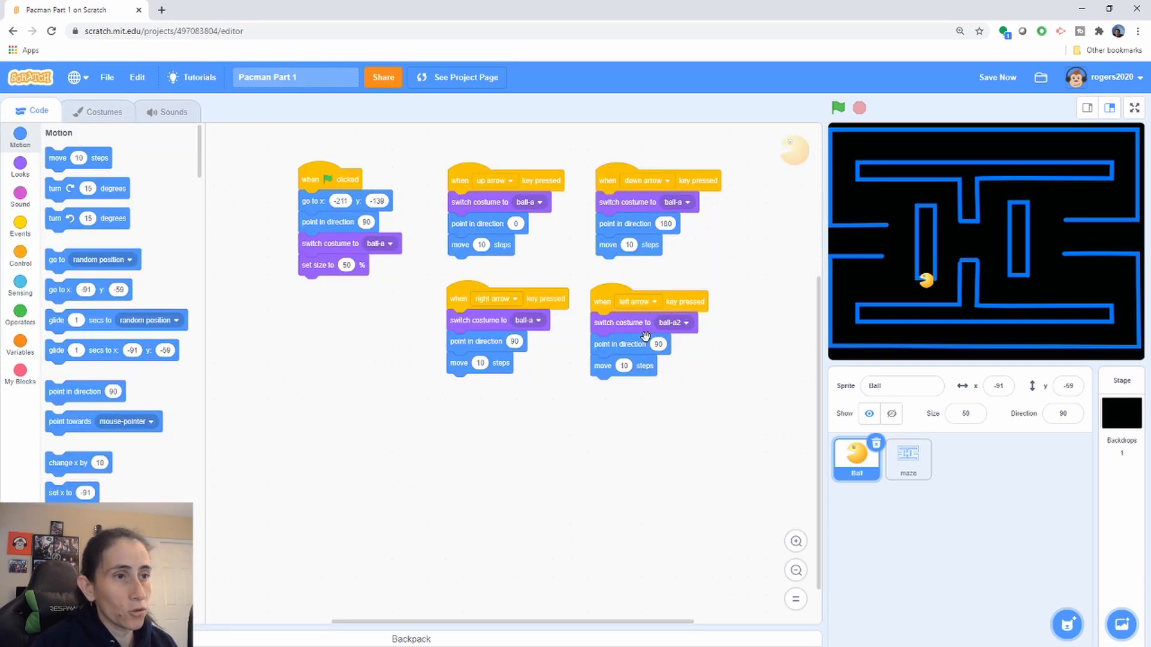
{"action": "left_click", "coordinate": [684, 322]}
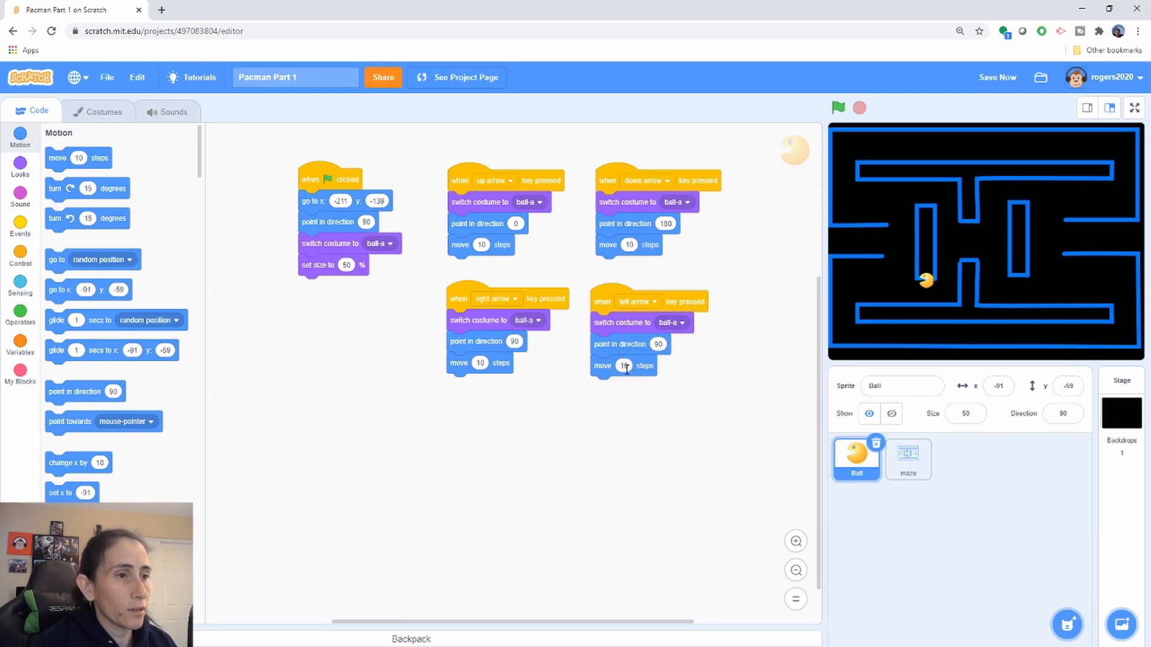
{"action": "type", "text": "-10"}
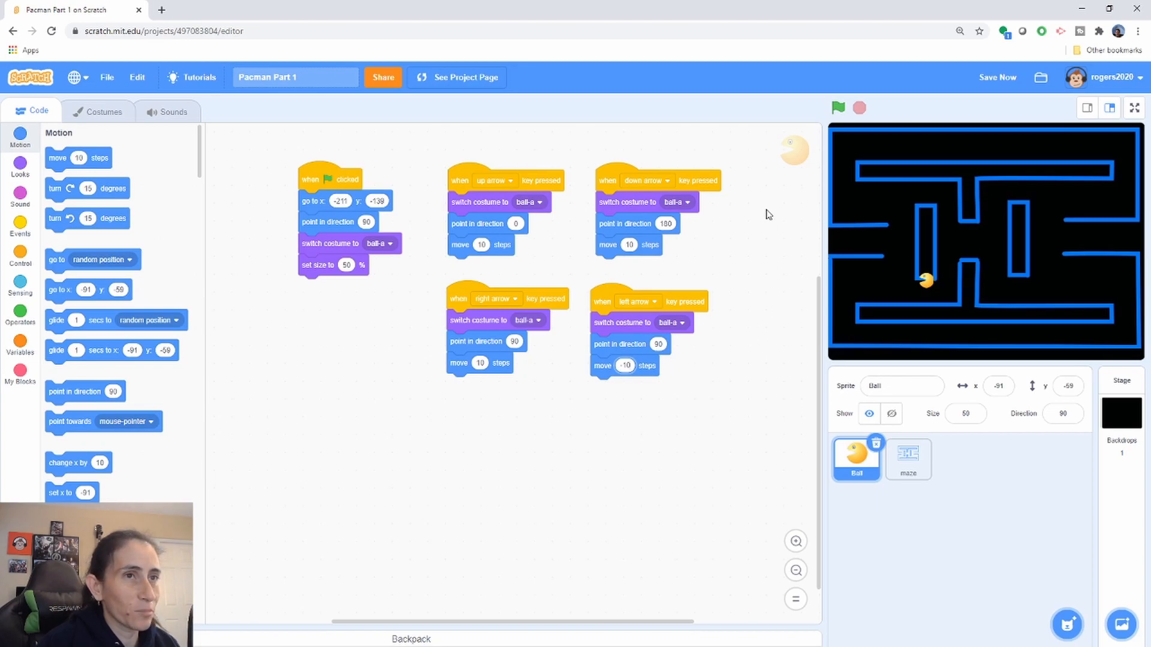
{"action": "mouse_move", "coordinate": [803, 259]}
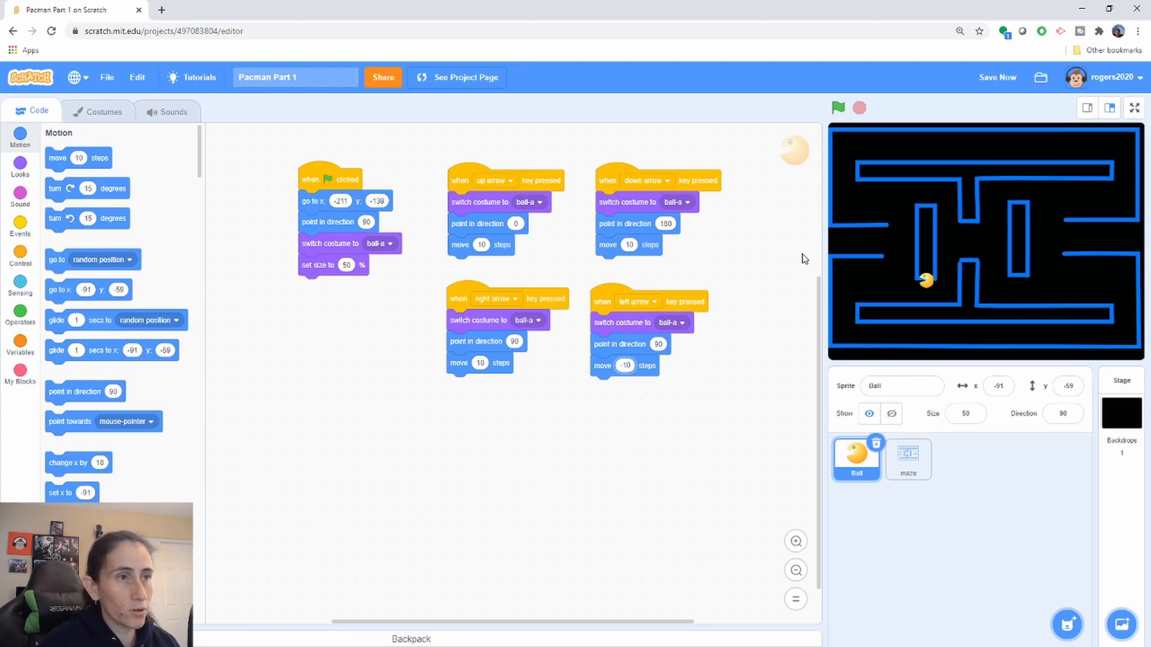
Step: Run the game with the green flag and test moving Pac-Man with the arrow keys
{"action": "left_click", "coordinate": [838, 108]}
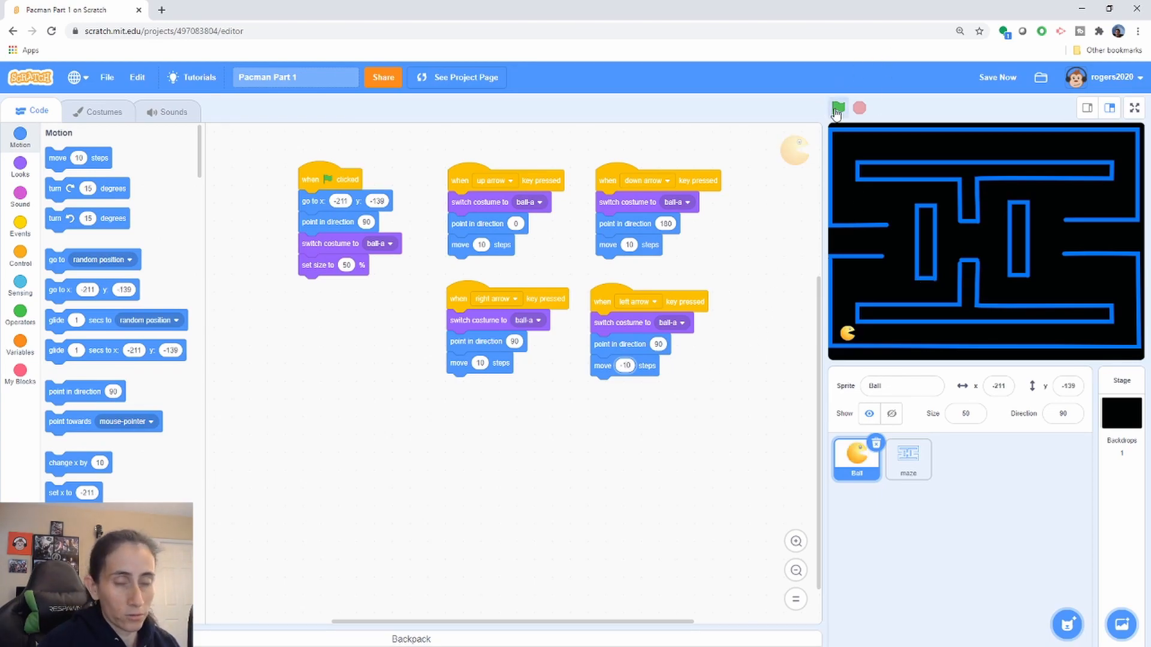
{"action": "left_click", "coordinate": [837, 109]}
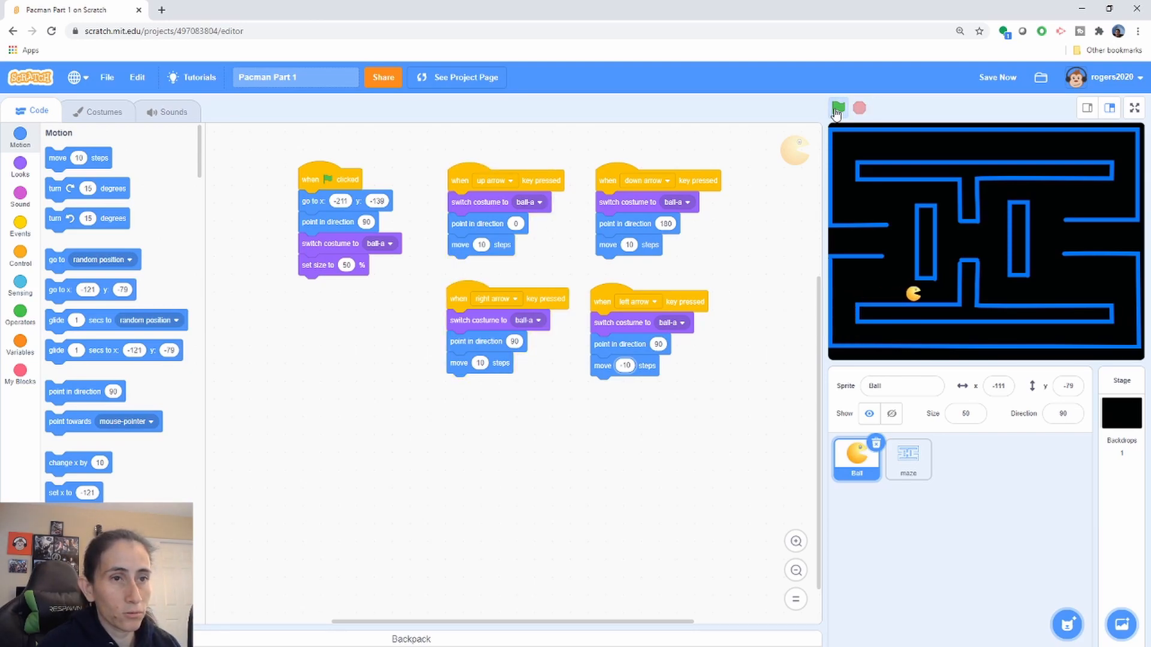
{"action": "left_click", "coordinate": [836, 109]}
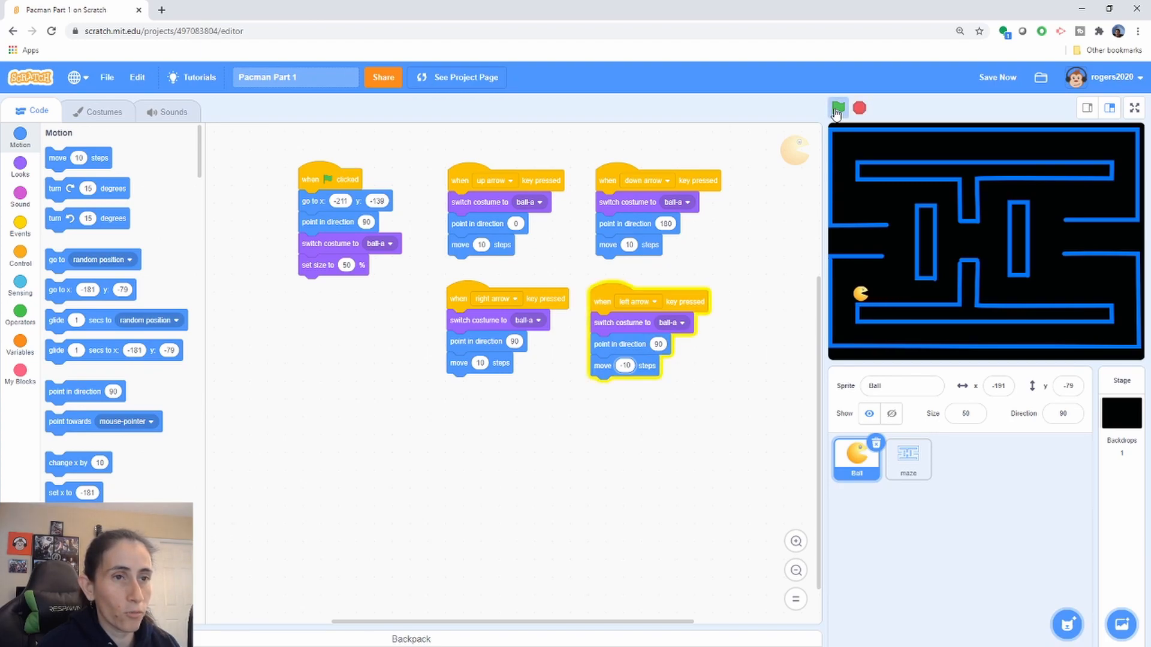
{"action": "left_click", "coordinate": [836, 109]}
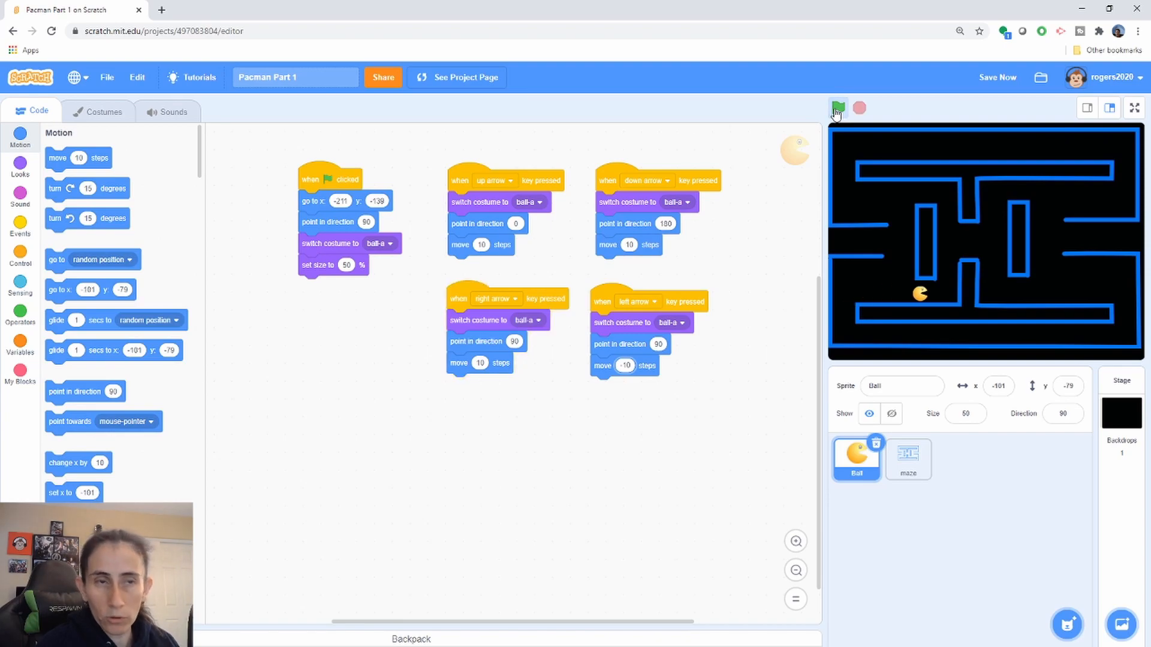
{"action": "left_click", "coordinate": [836, 109]}
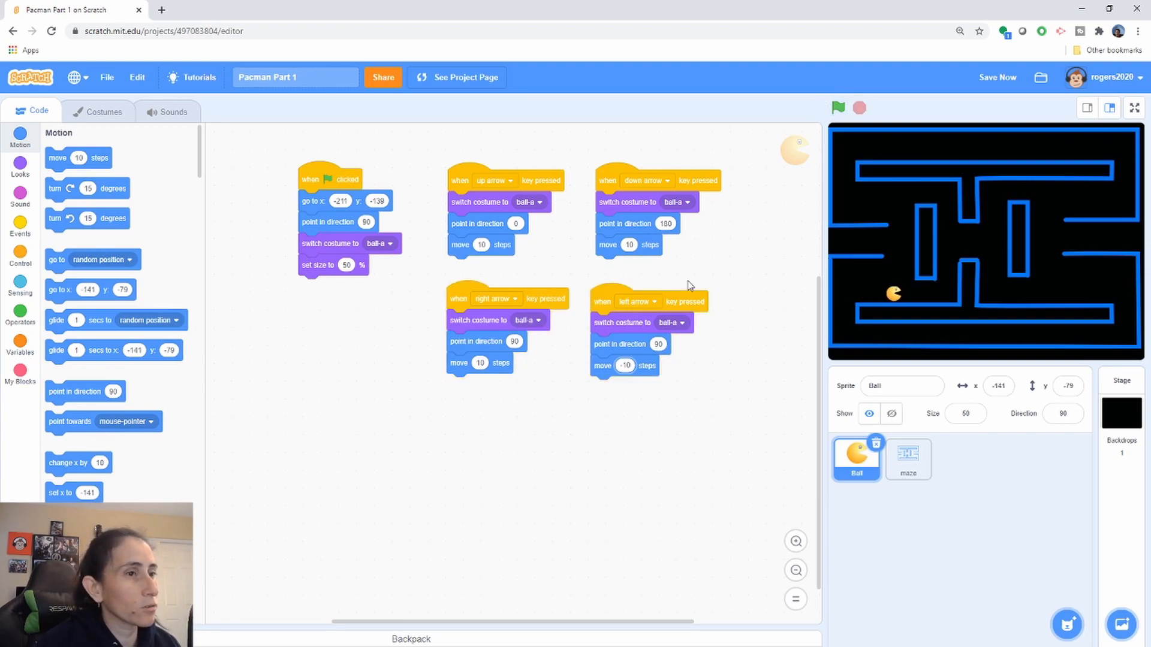
Step: Set the left arrow script's costume to ball-a2 and rerun the game to test it
{"action": "left_click", "coordinate": [671, 322]}
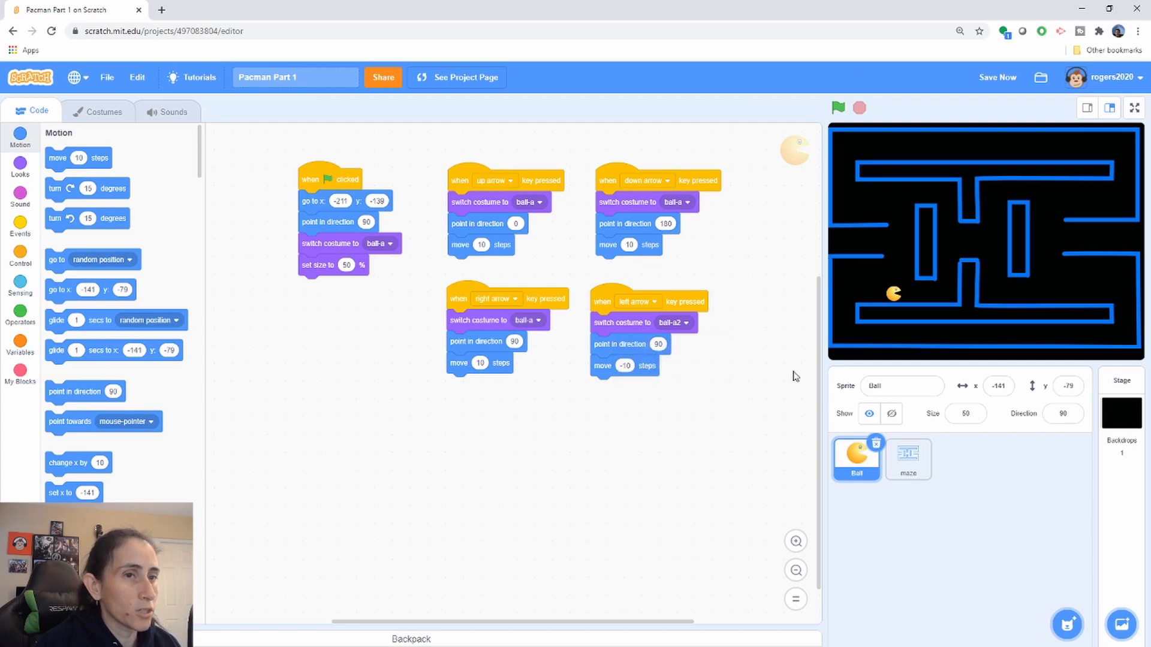
{"action": "left_click", "coordinate": [837, 108]}
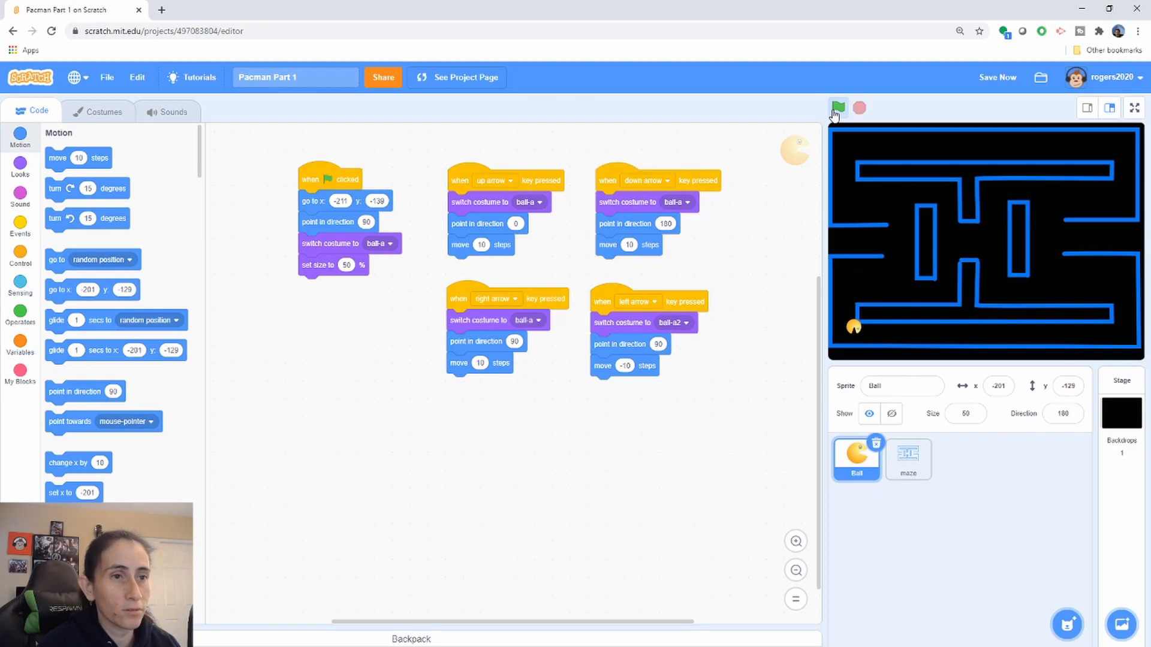
{"action": "left_click", "coordinate": [837, 109]}
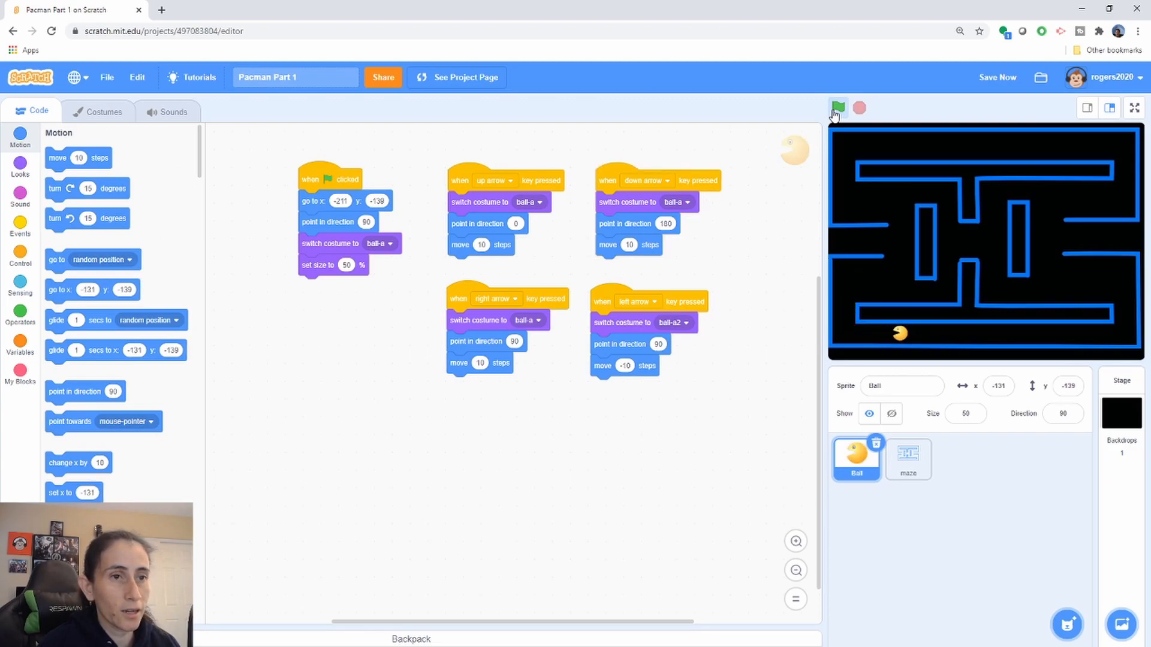
{"action": "left_click", "coordinate": [837, 108]}
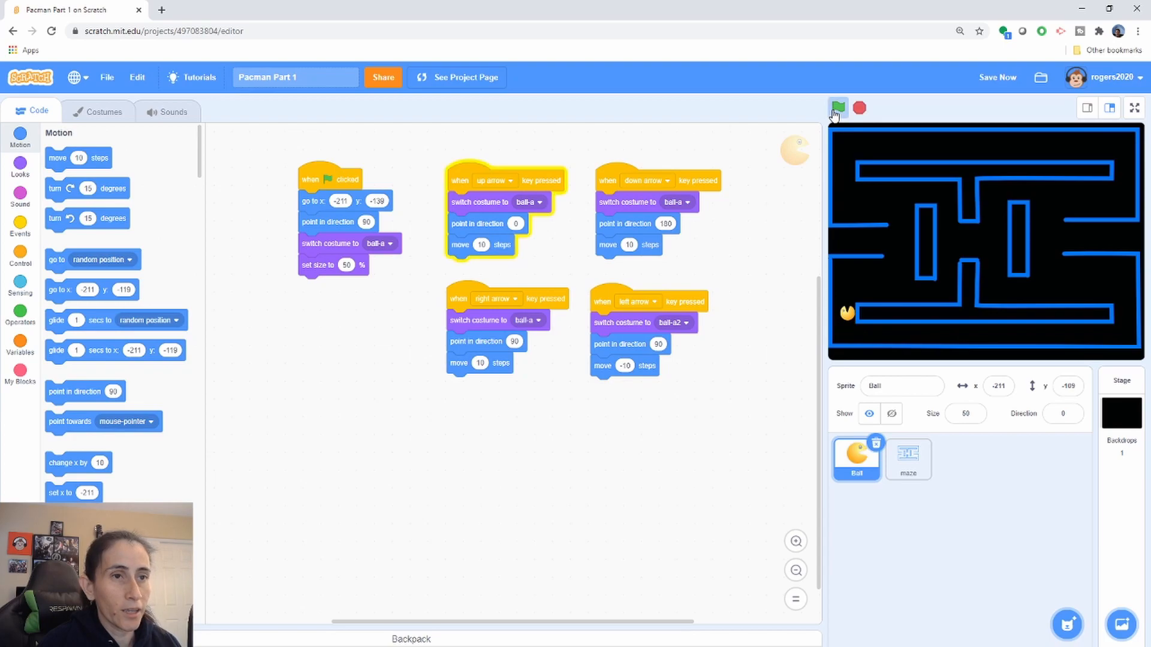
{"action": "left_click", "coordinate": [838, 109]}
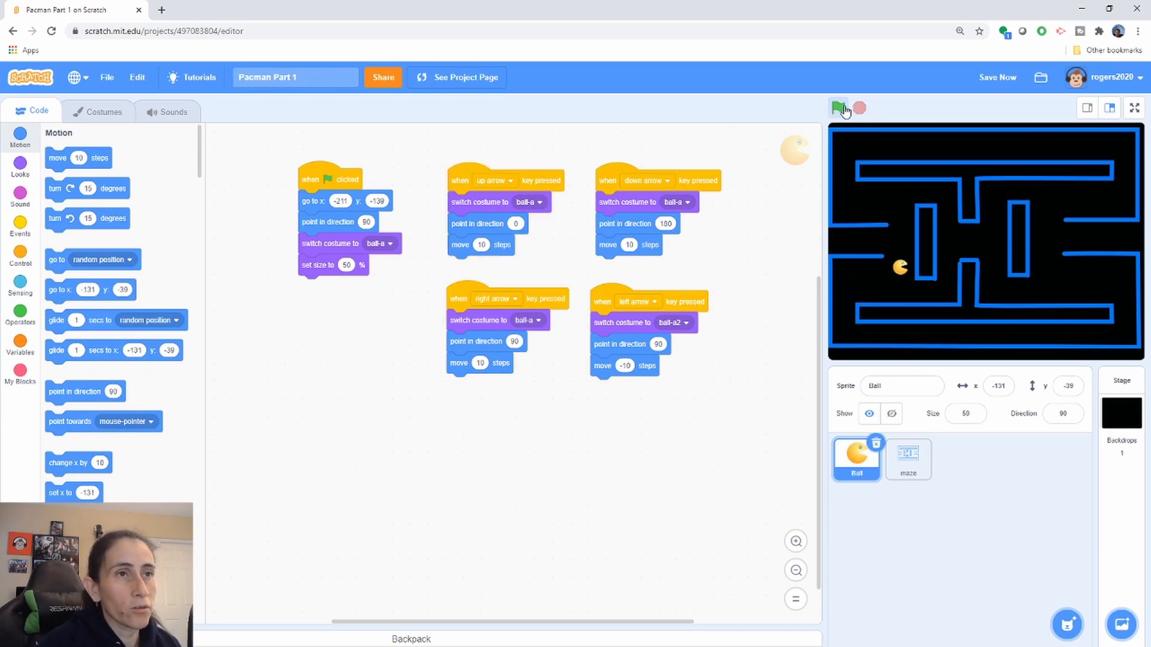
{"action": "left_click", "coordinate": [837, 109]}
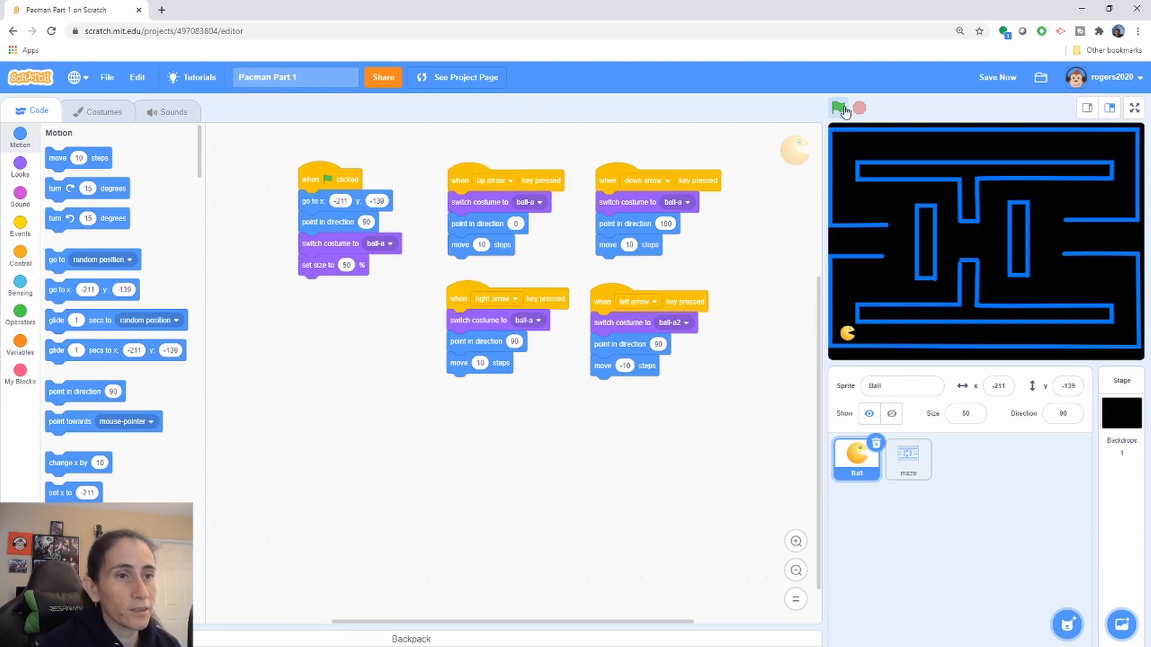